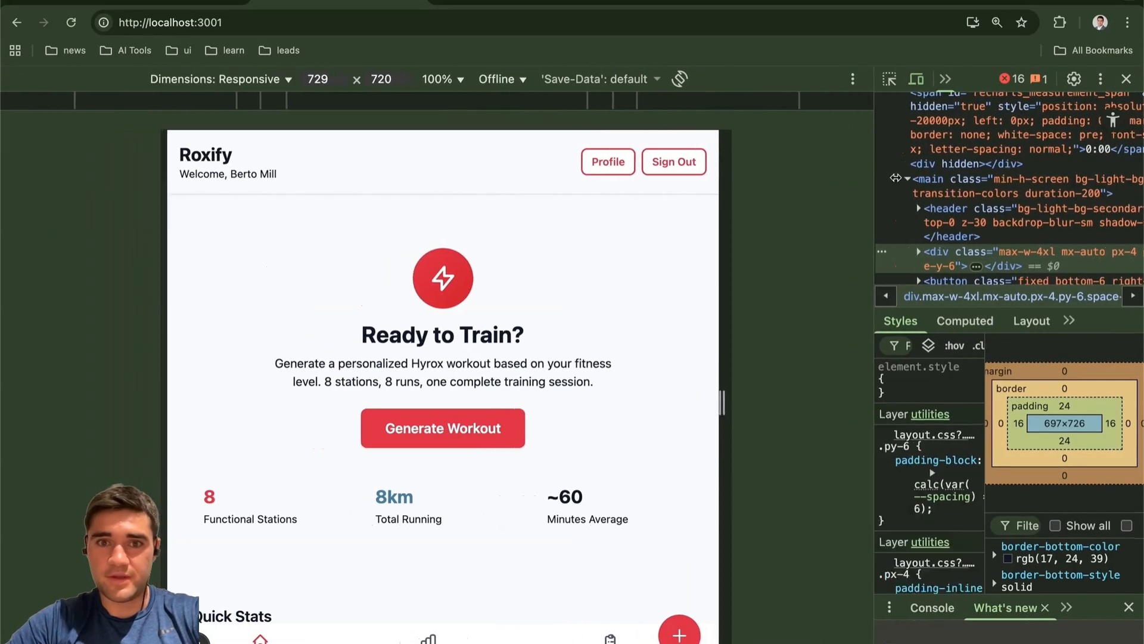
Step: Switch the emulated device from iPhone SE to iPhone 12 Pro (390×844)
click(219, 79)
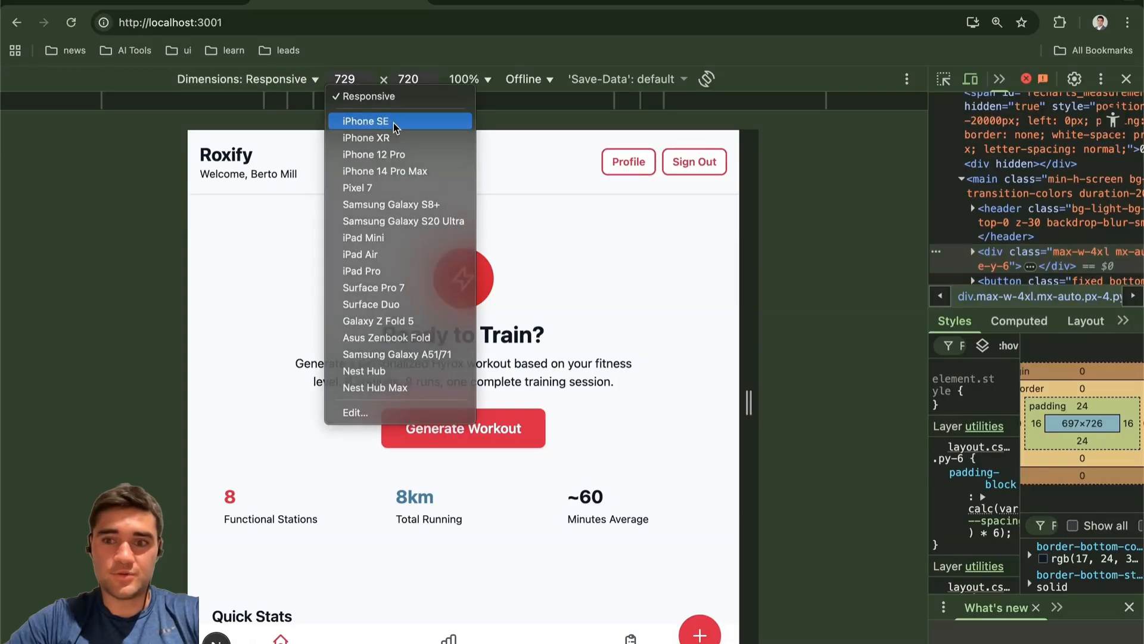
click(364, 121)
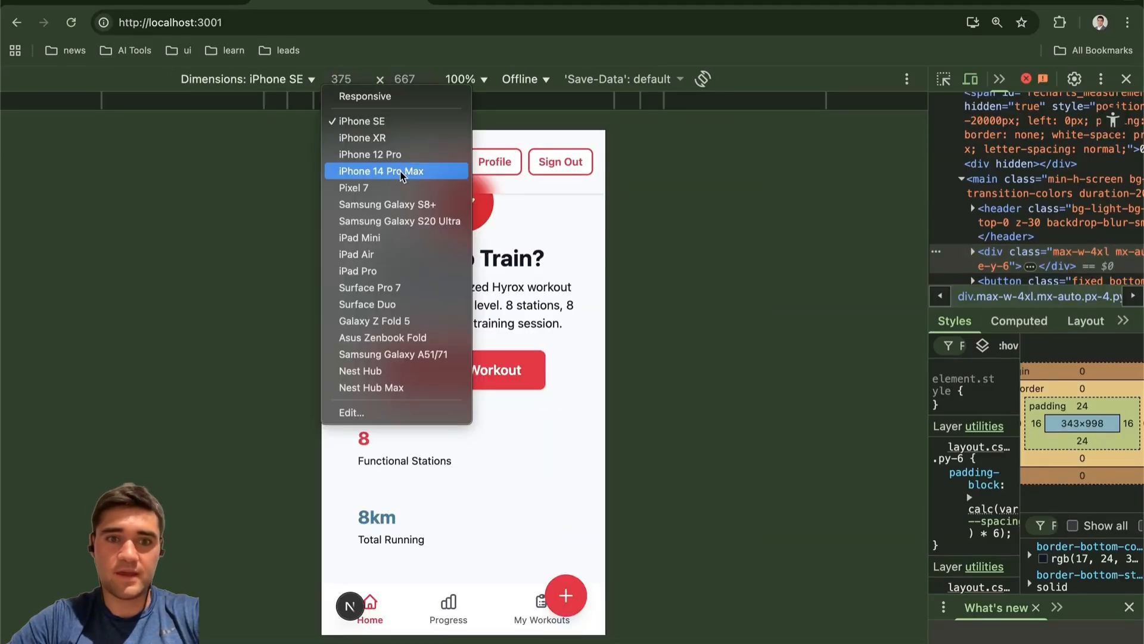
click(357, 254)
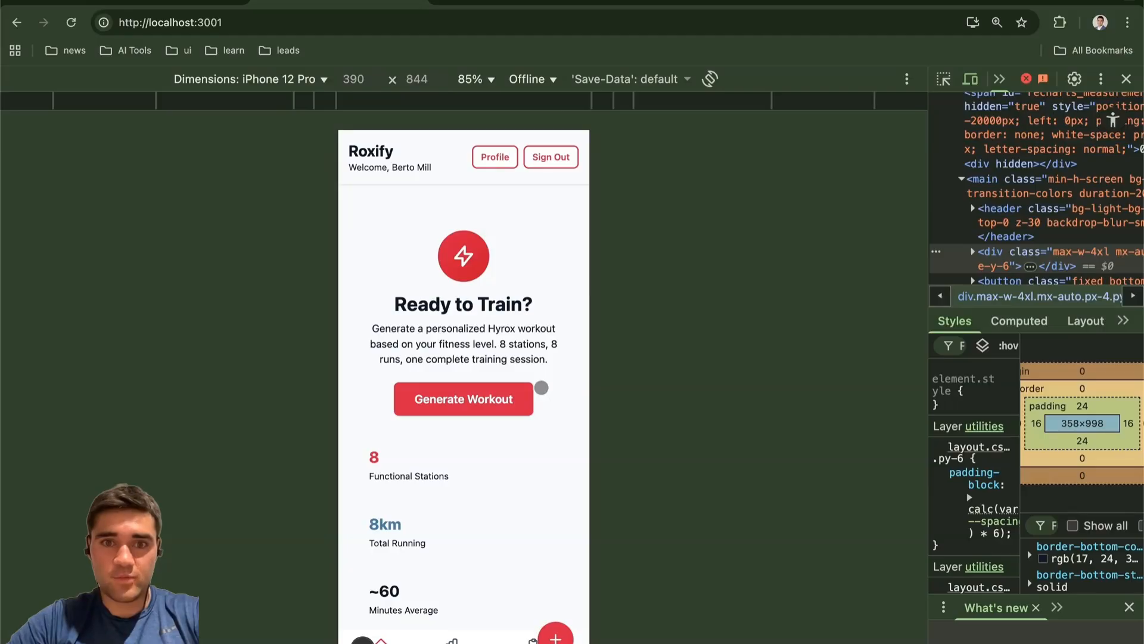
mouse_move(781, 310)
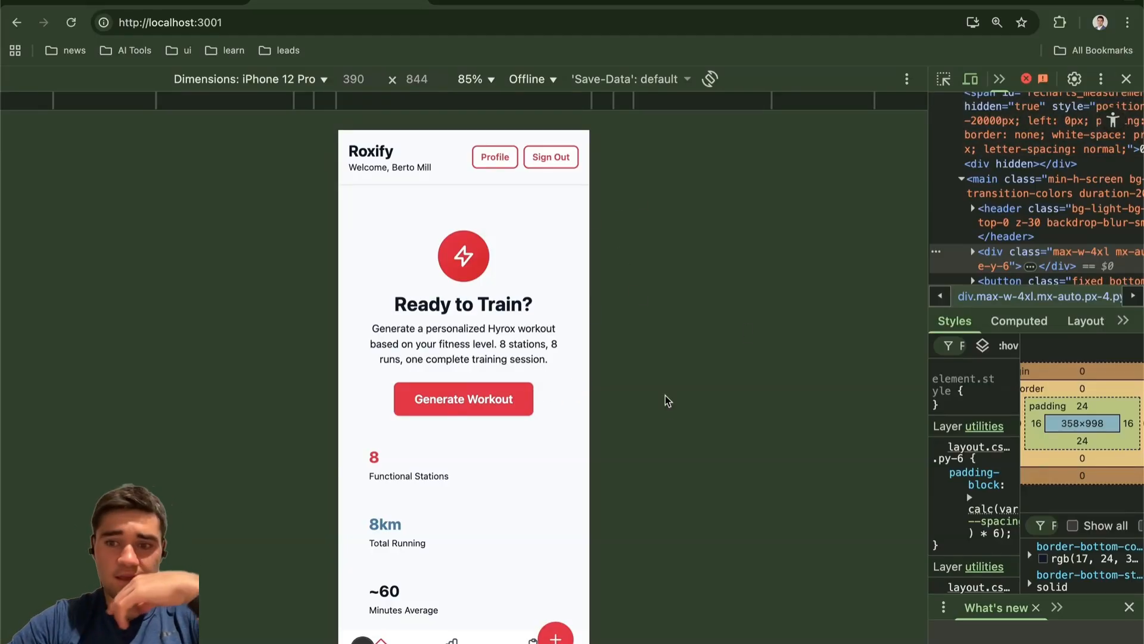
mouse_move(586, 209)
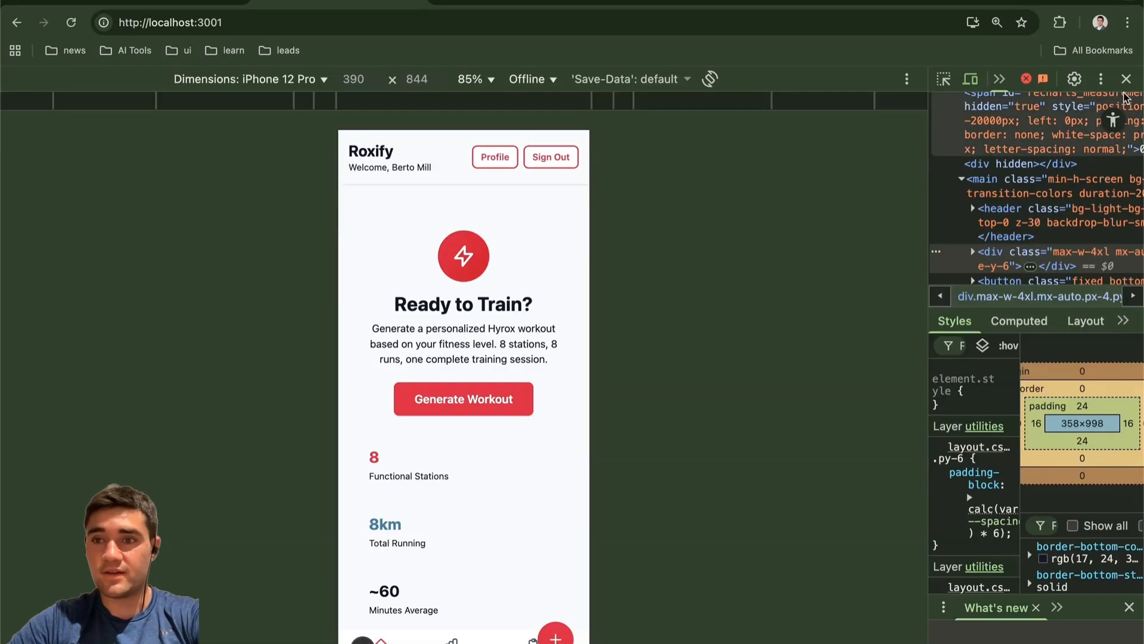
Step: Return to full width, sign out, then create a new account so the home page welcomes the user
click(1126, 79)
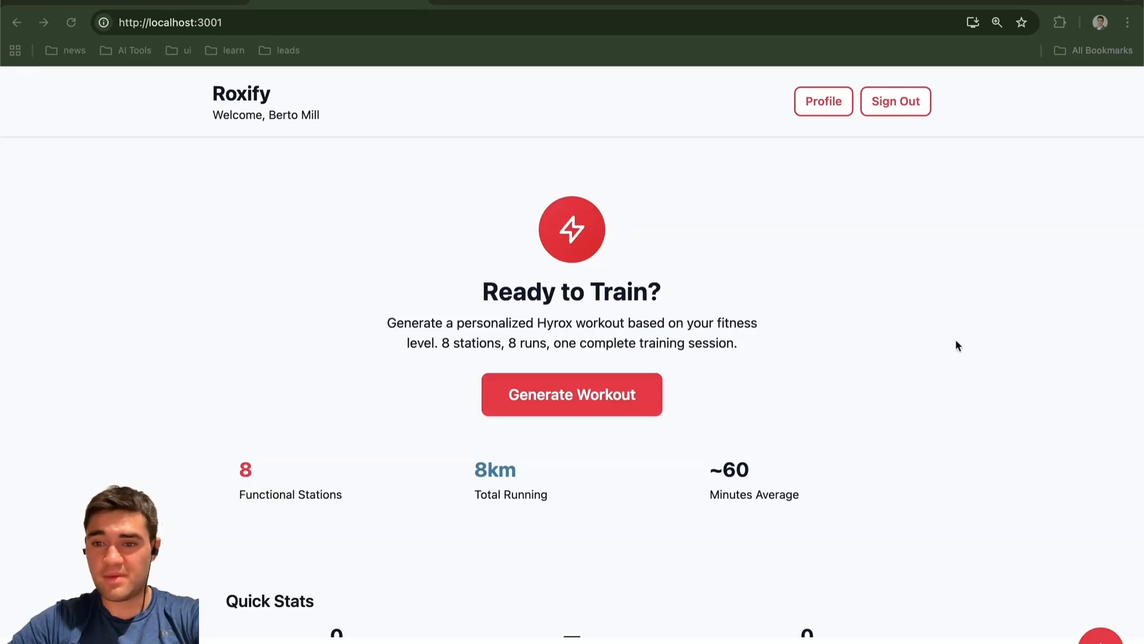
mouse_move(854, 185)
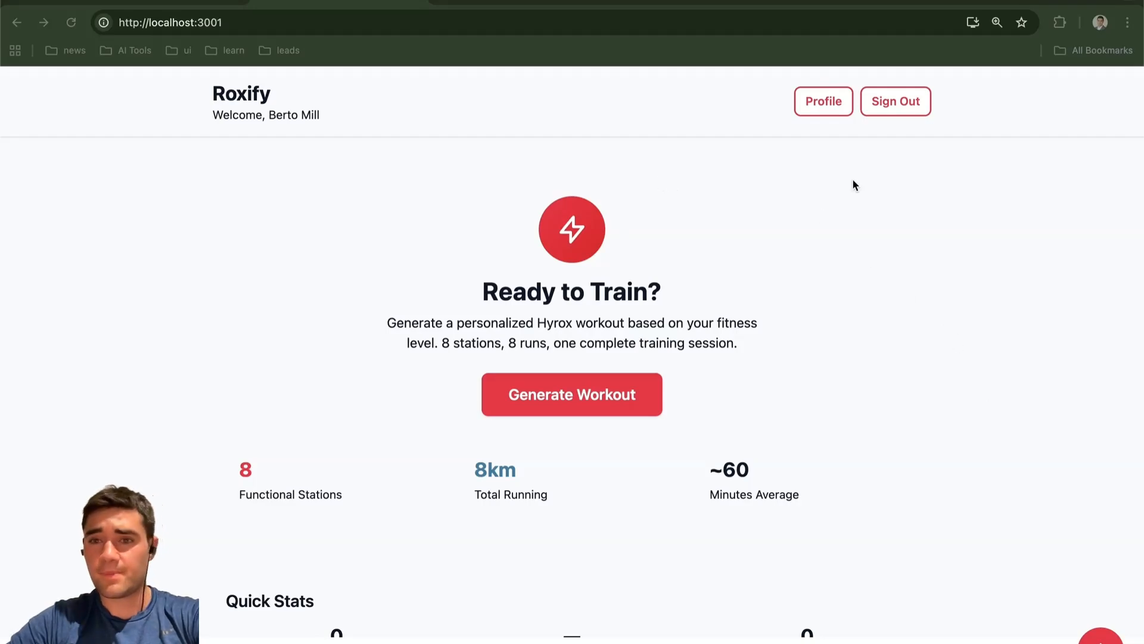
mouse_move(895, 101)
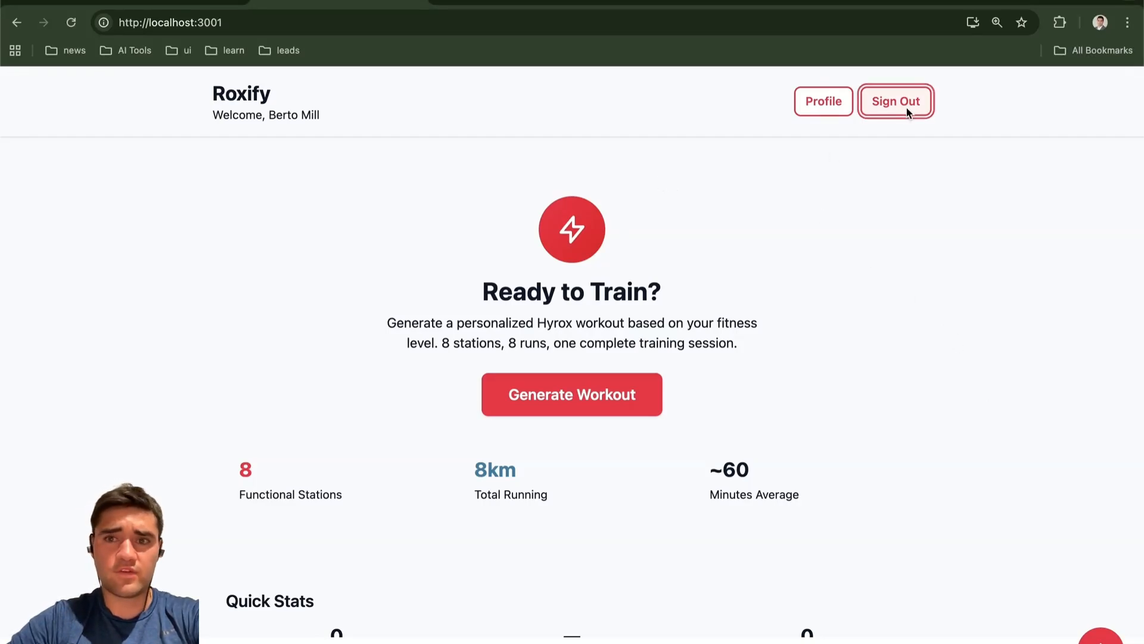
click(895, 101)
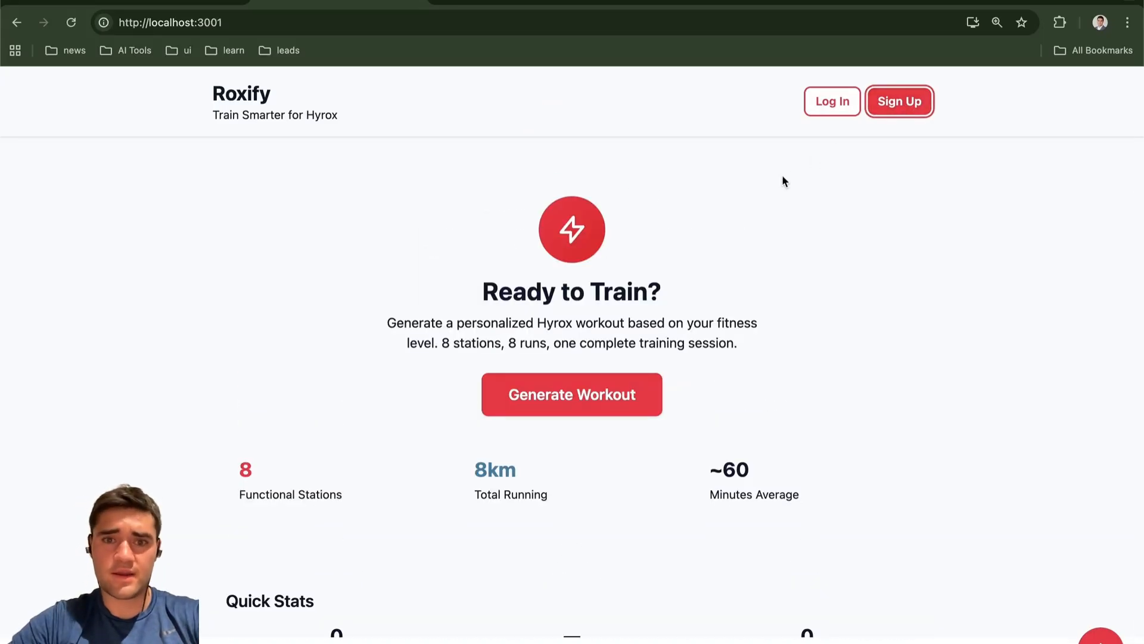
click(899, 100)
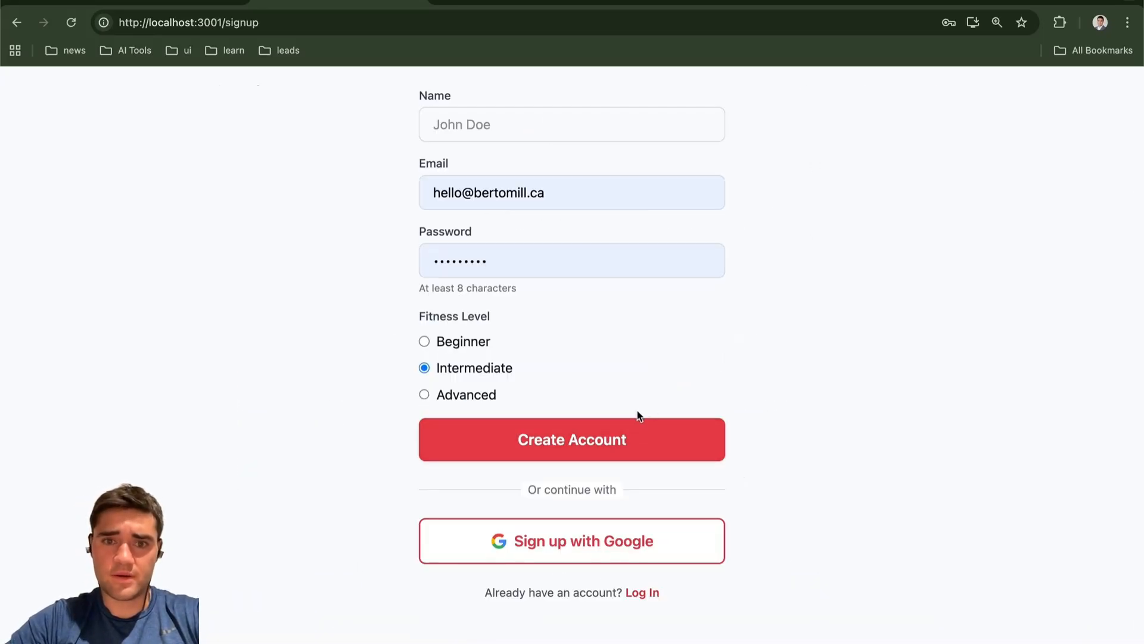
click(571, 439)
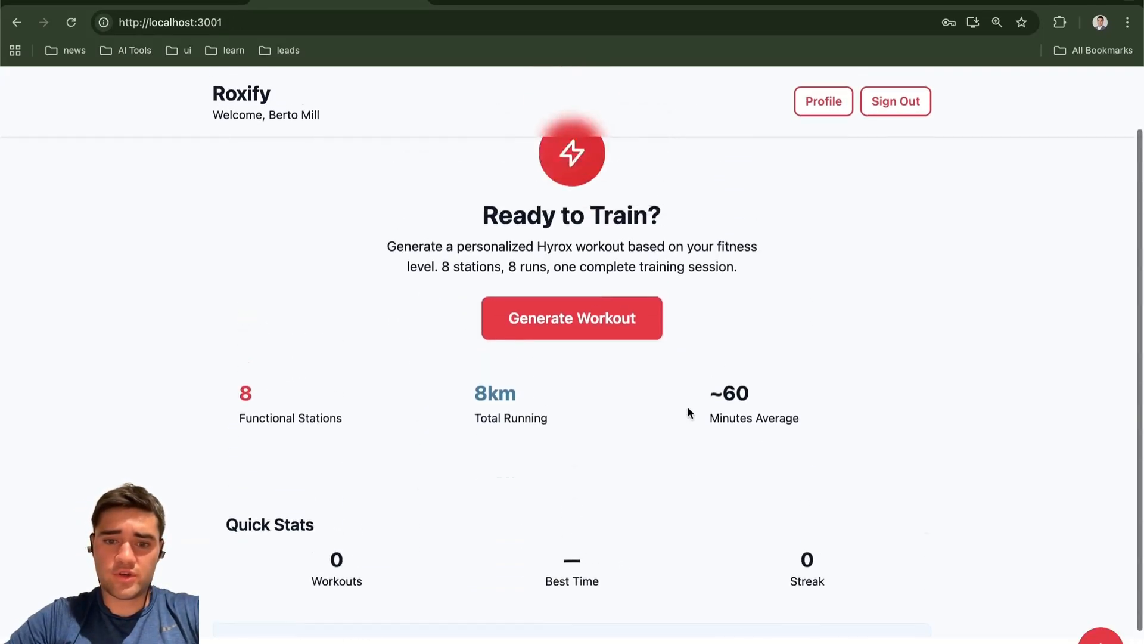
scroll(up, 3)
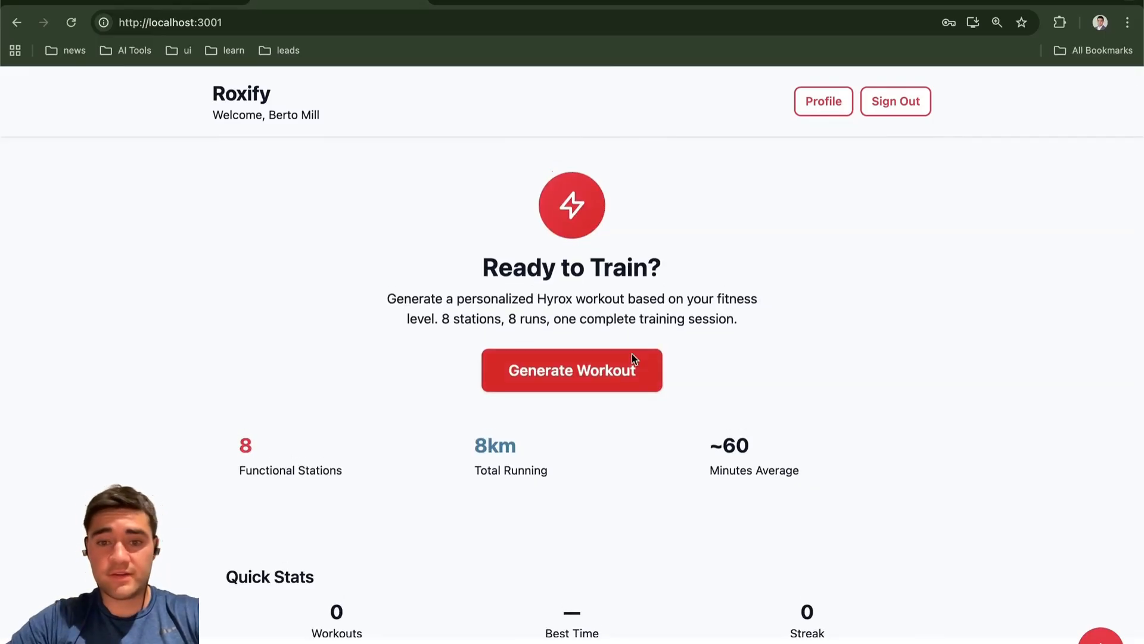
mouse_move(602, 374)
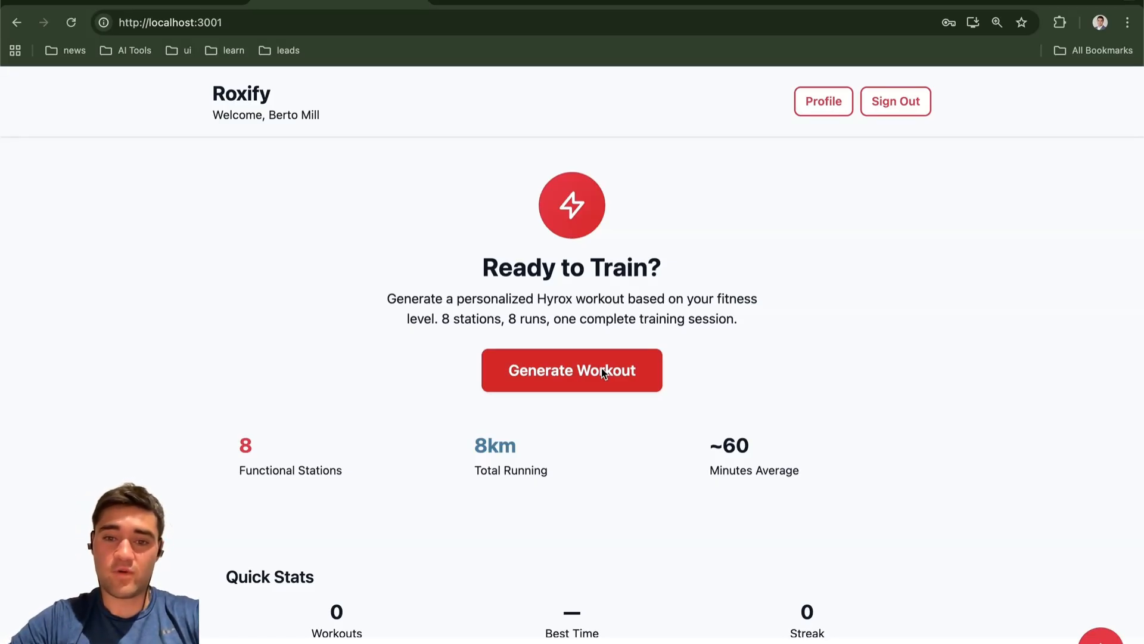
Step: Generate a new Hyrox workout and review its 6 stations and 10 runs
click(571, 370)
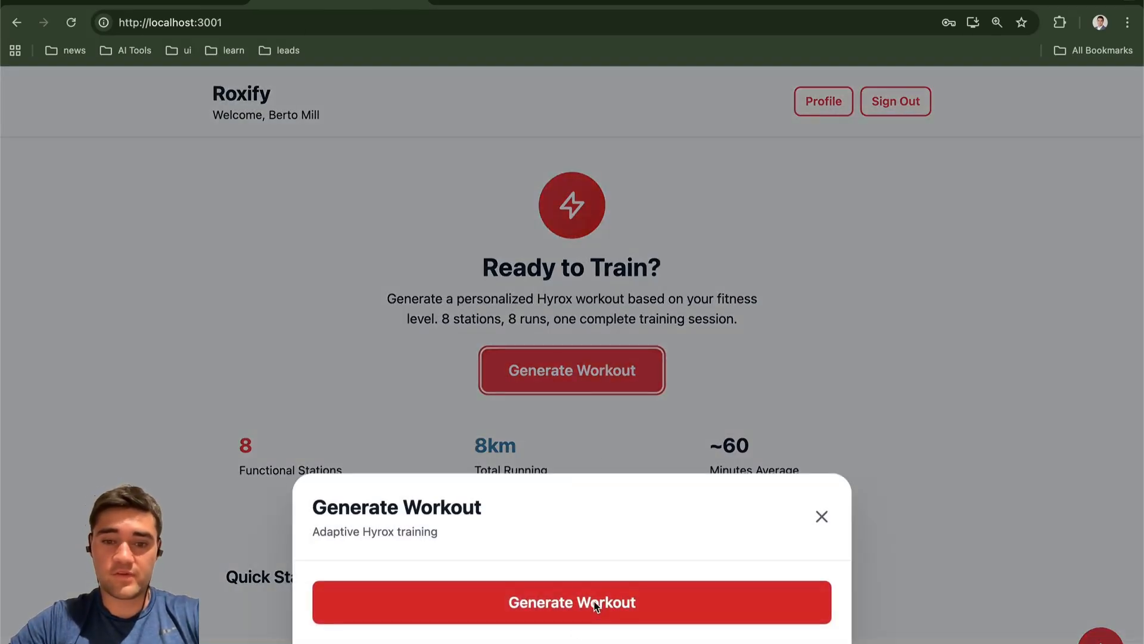
click(572, 601)
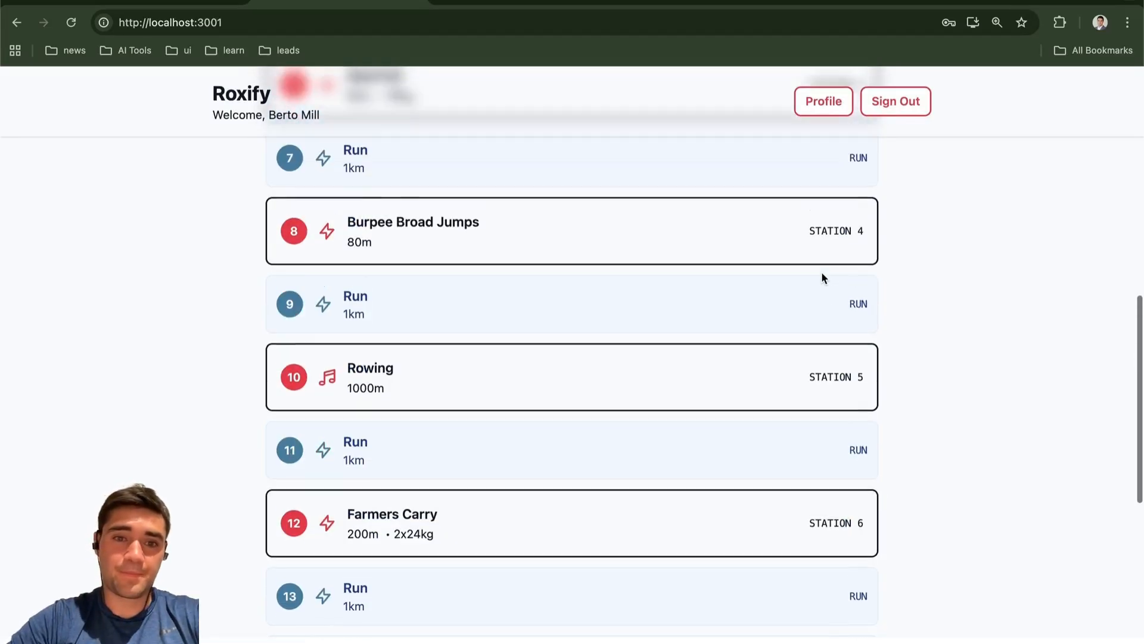
scroll(up, 3)
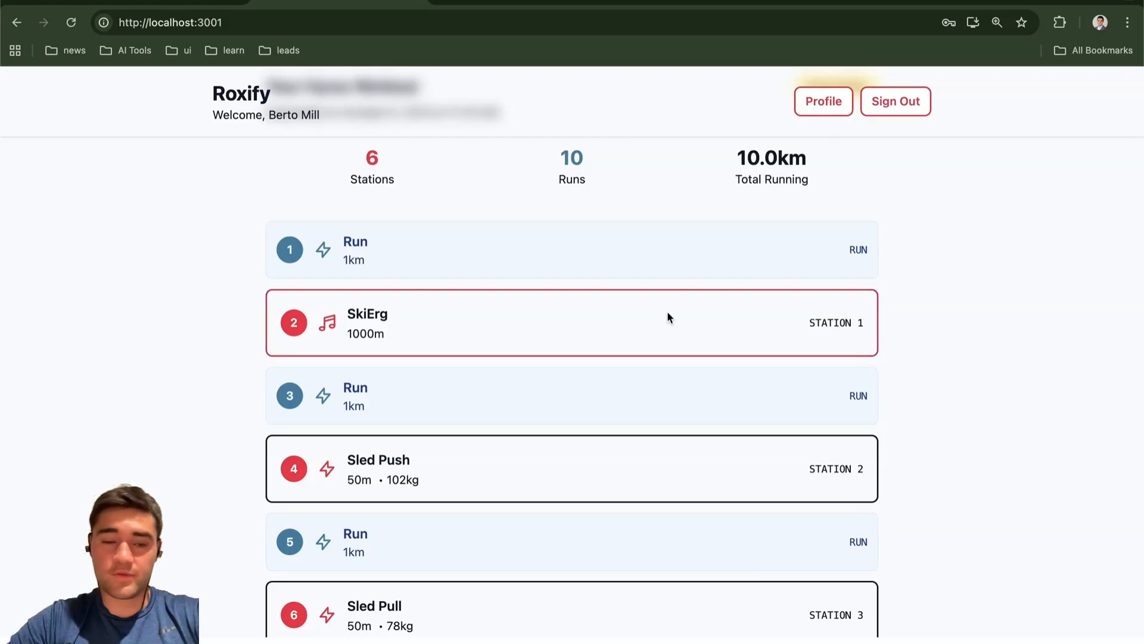
scroll(down, 3)
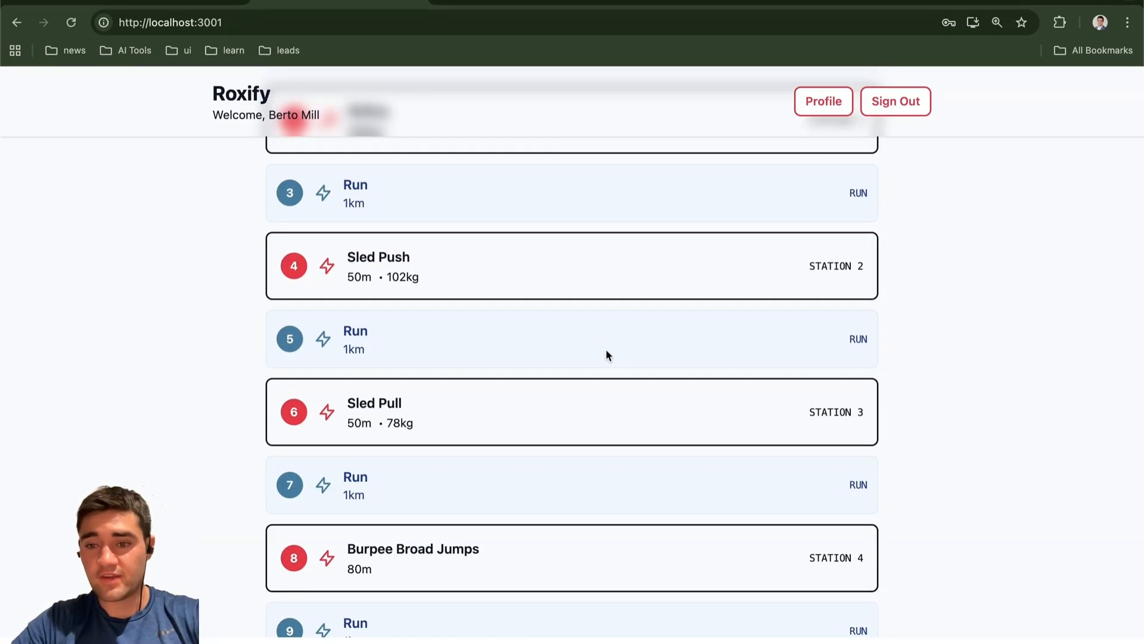
scroll(down, 3)
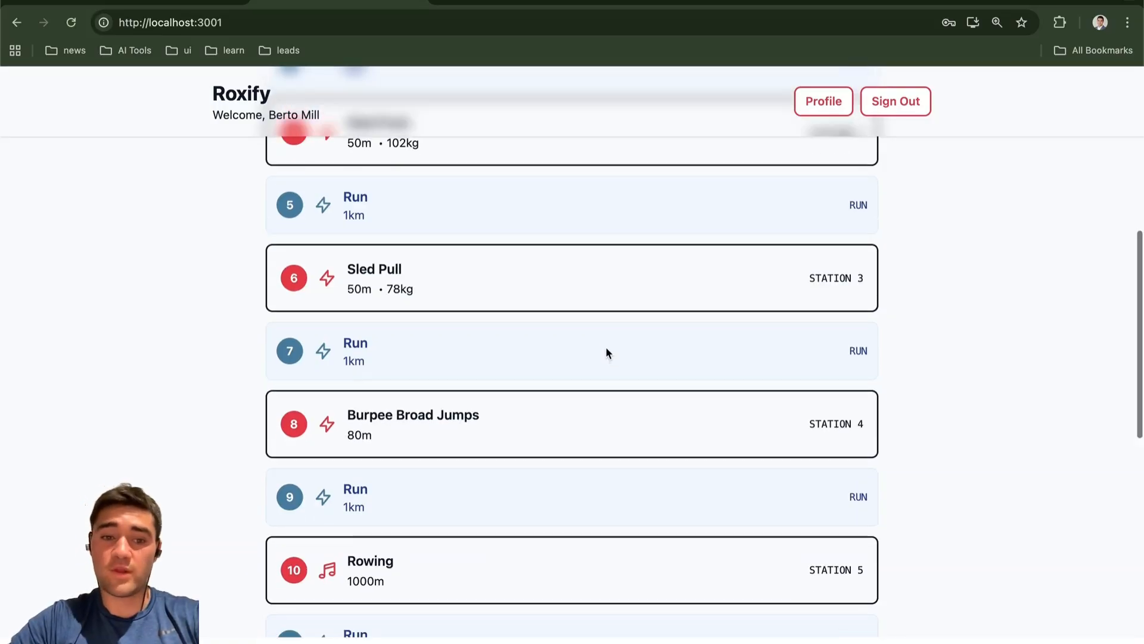
scroll(down, 3)
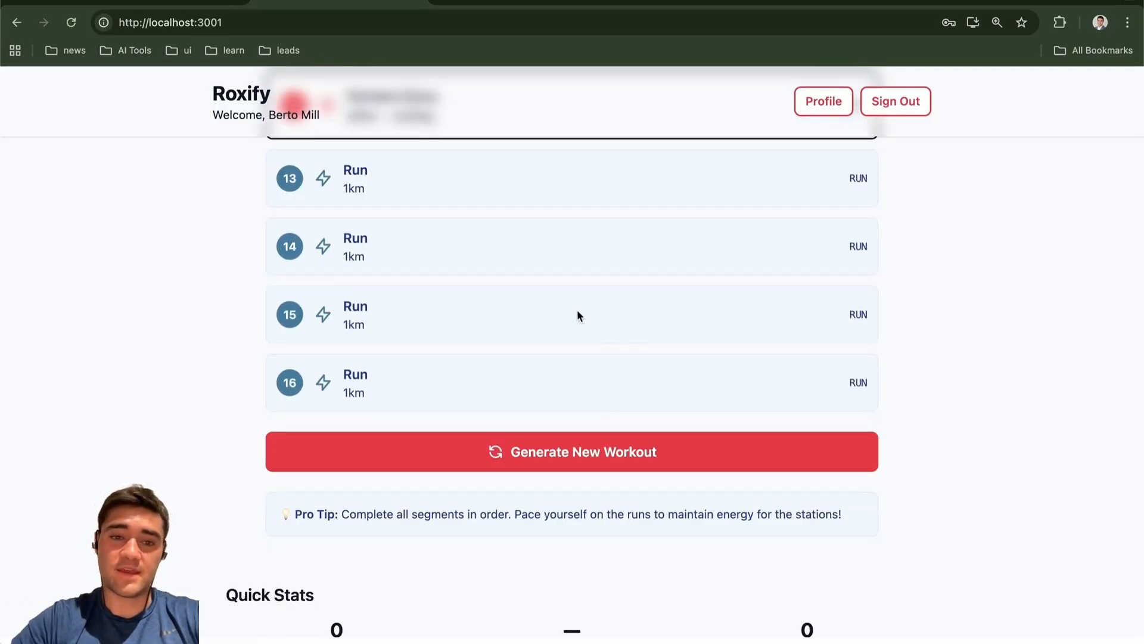
scroll(up, 3)
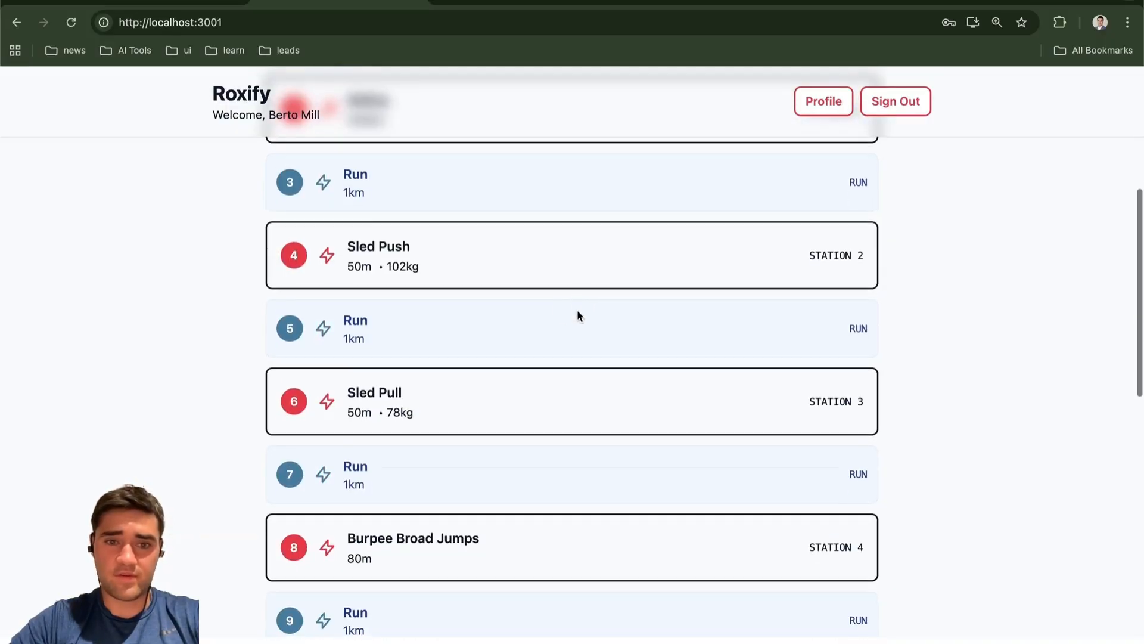
scroll(down, 3)
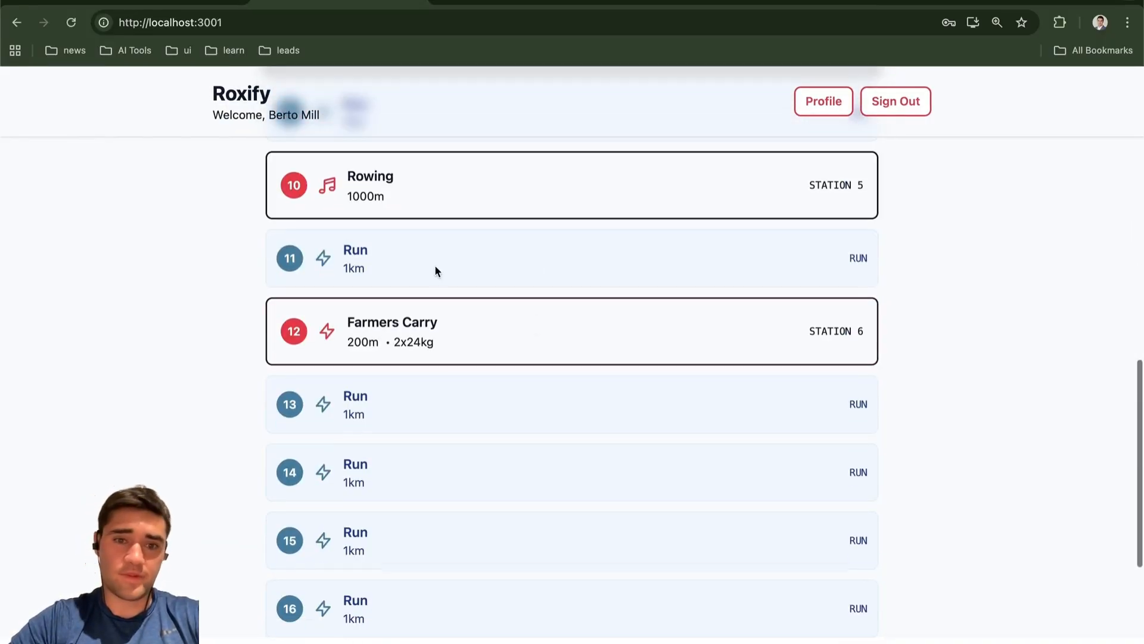
scroll(up, 3)
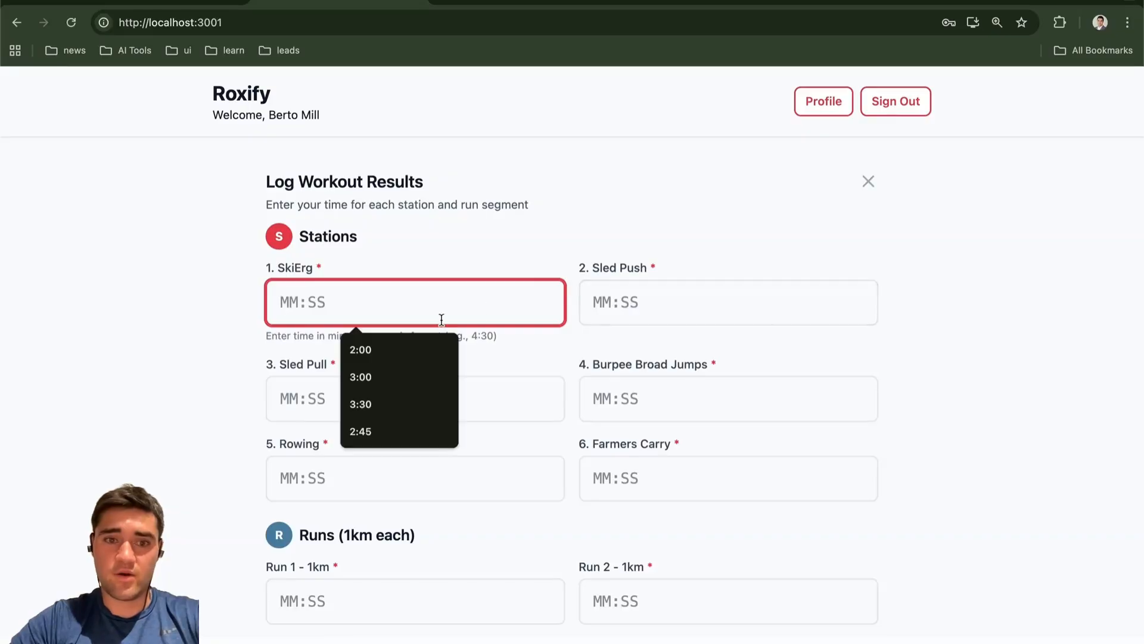
Step: Fill every station and run time with 4:00 for a 1:04:00 overall result
click(360, 348)
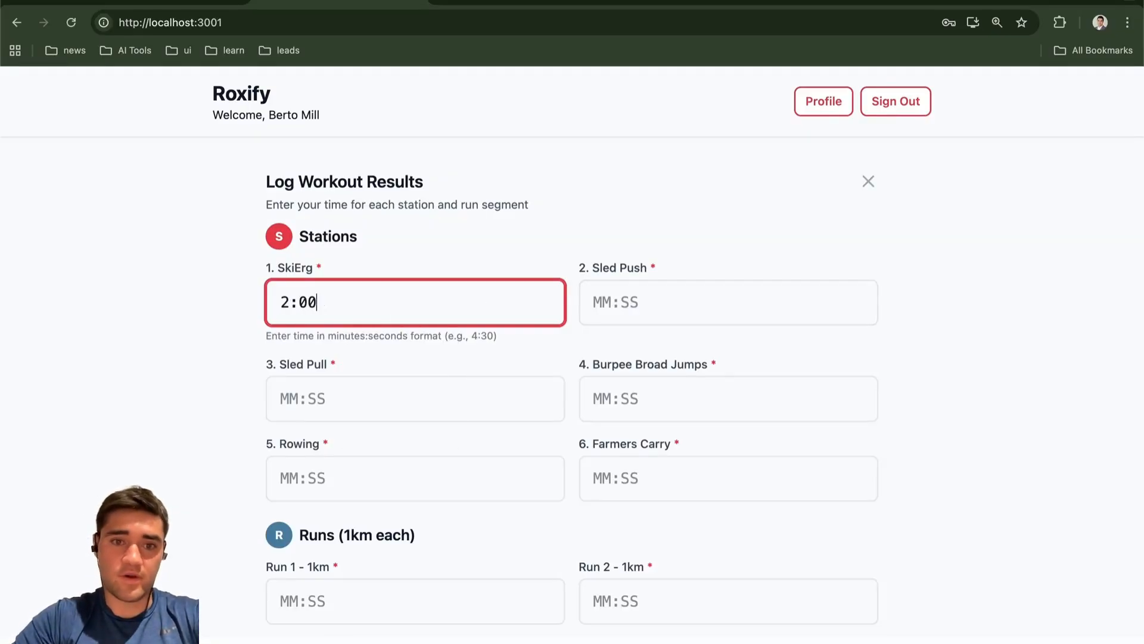
text(4:00)
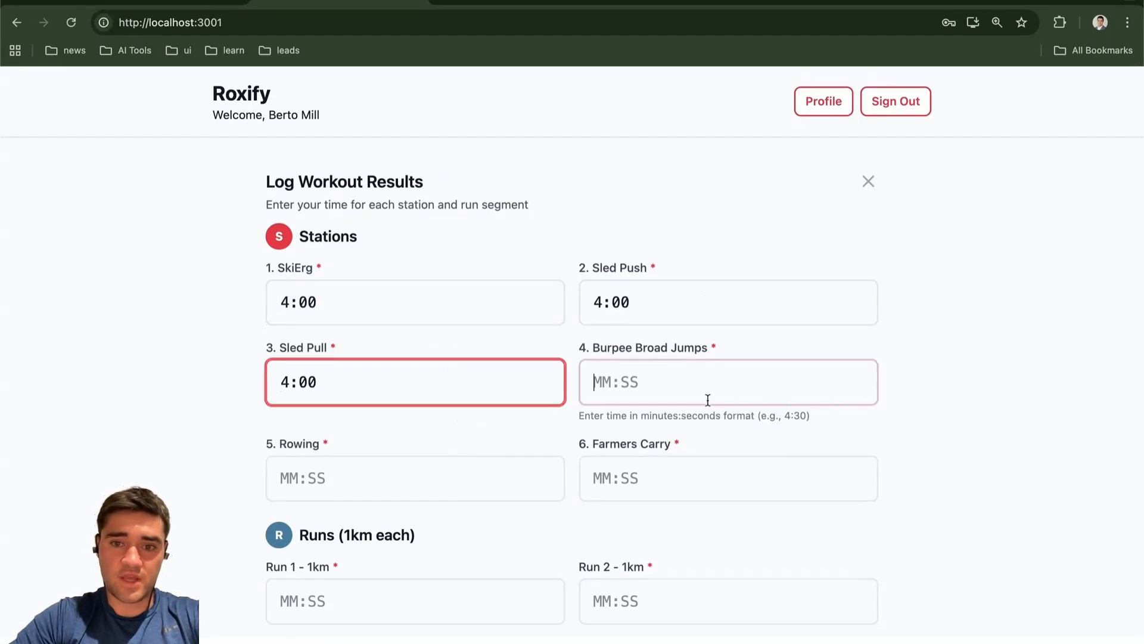
text(4:00)
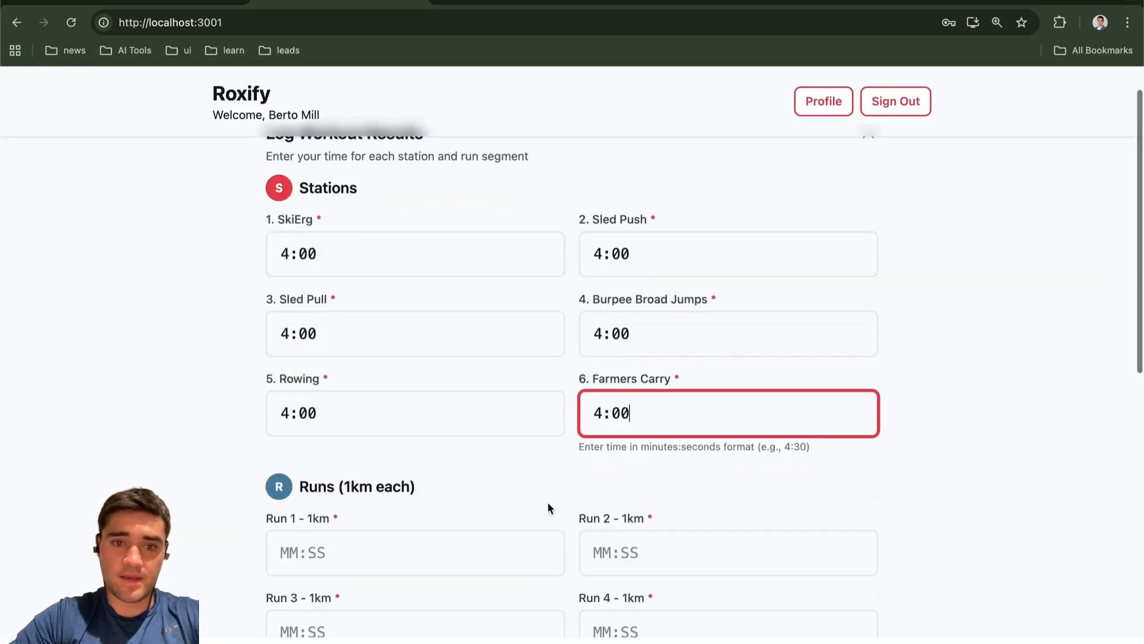
scroll(down, 3)
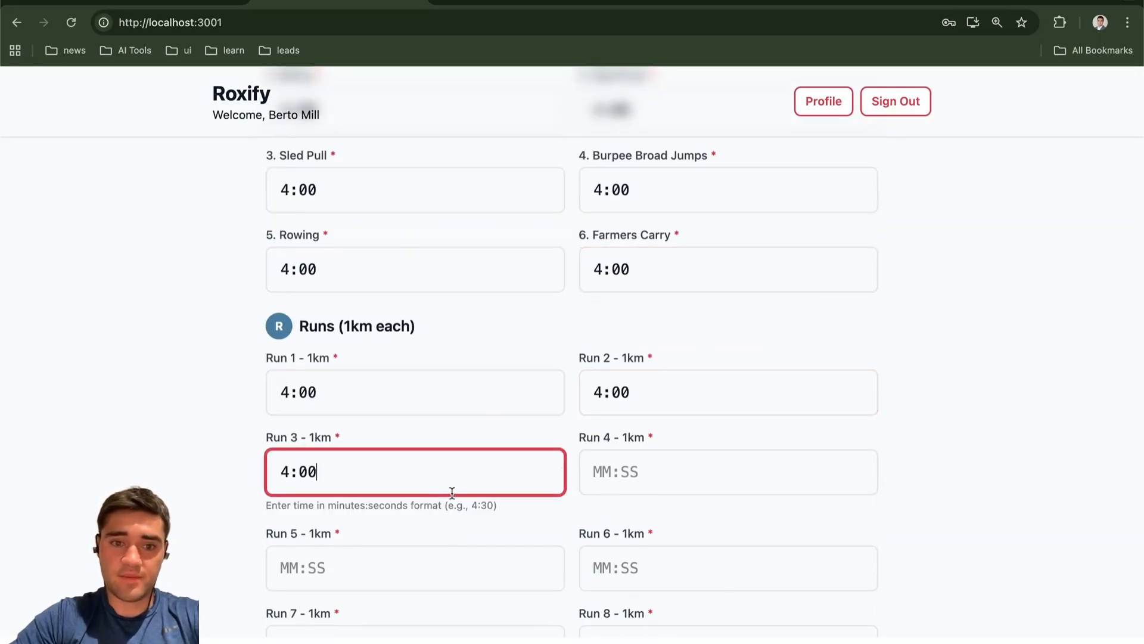
scroll(down, 3)
text(good)
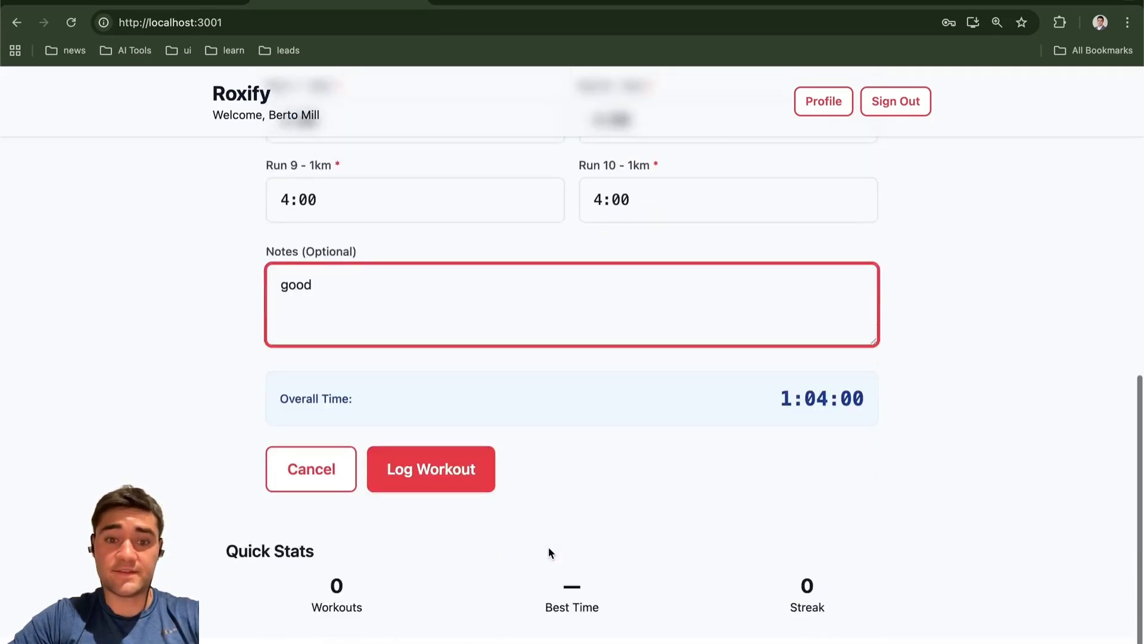
Step: Log the workout with the note 'good' and go to Workout History
click(430, 468)
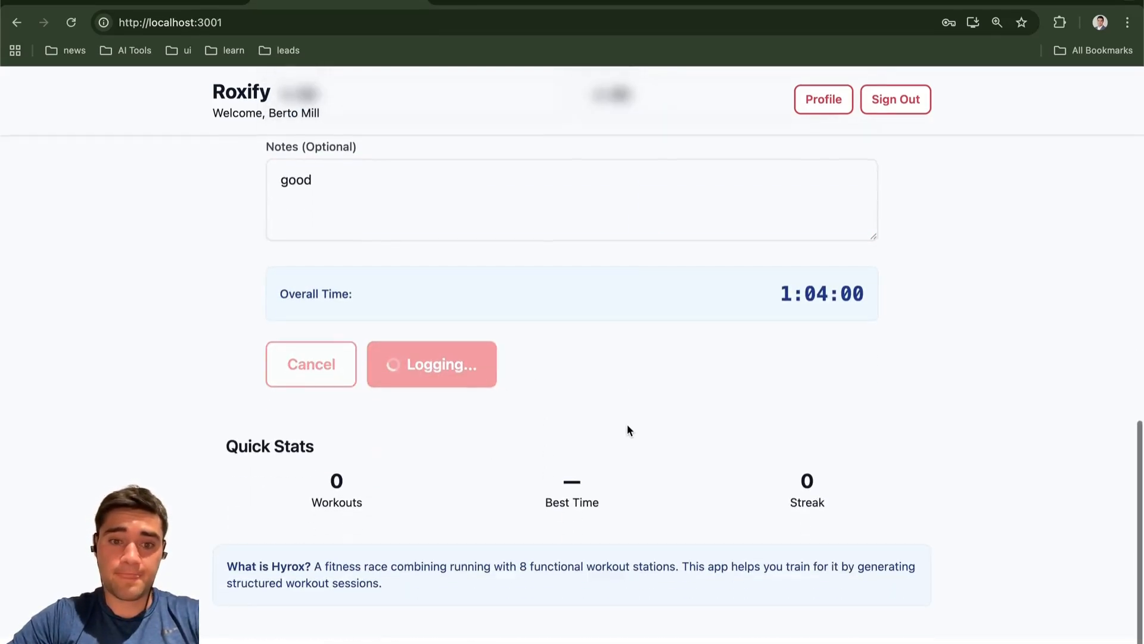
click(432, 364)
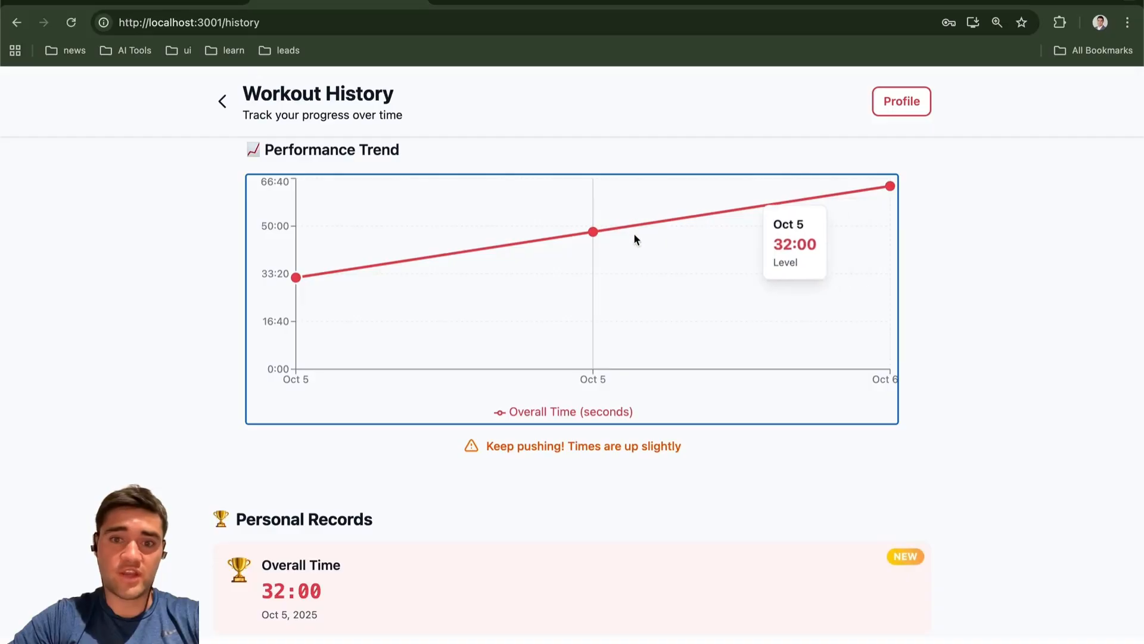
mouse_move(495, 95)
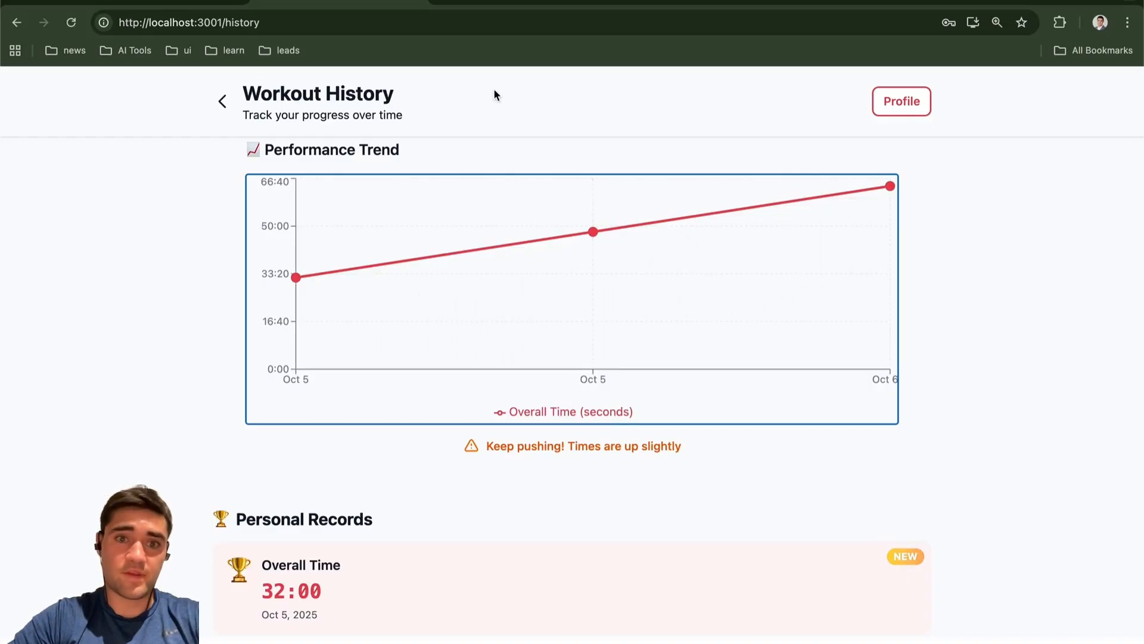
Step: Review the history entry for the 1:04:00 workout with every split at 4:00
scroll(down, 3)
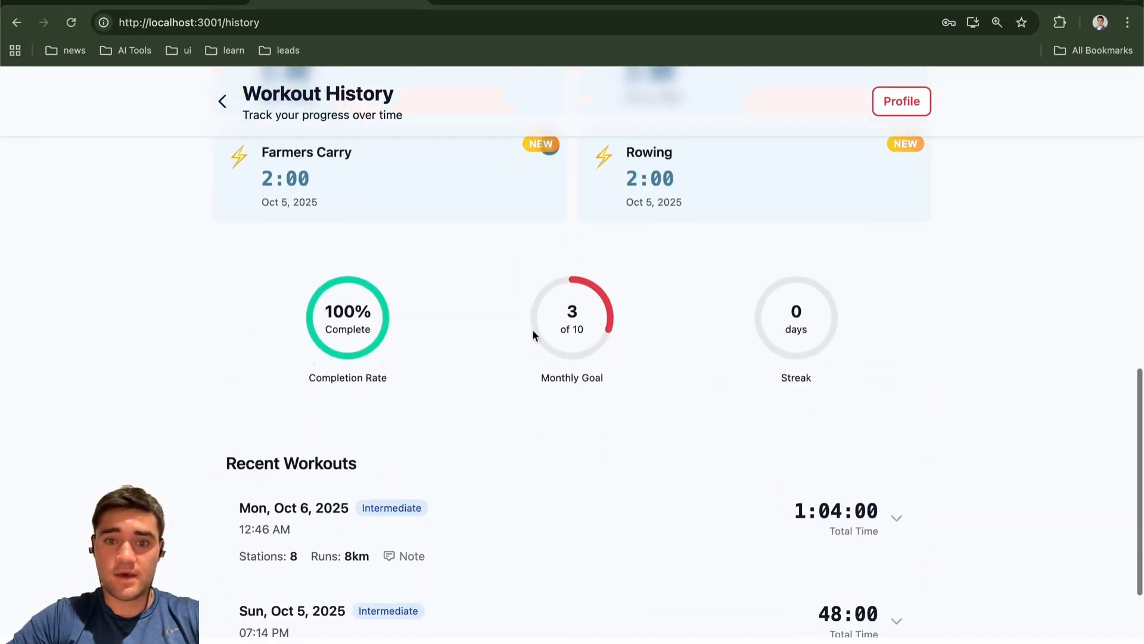
scroll(down, 3)
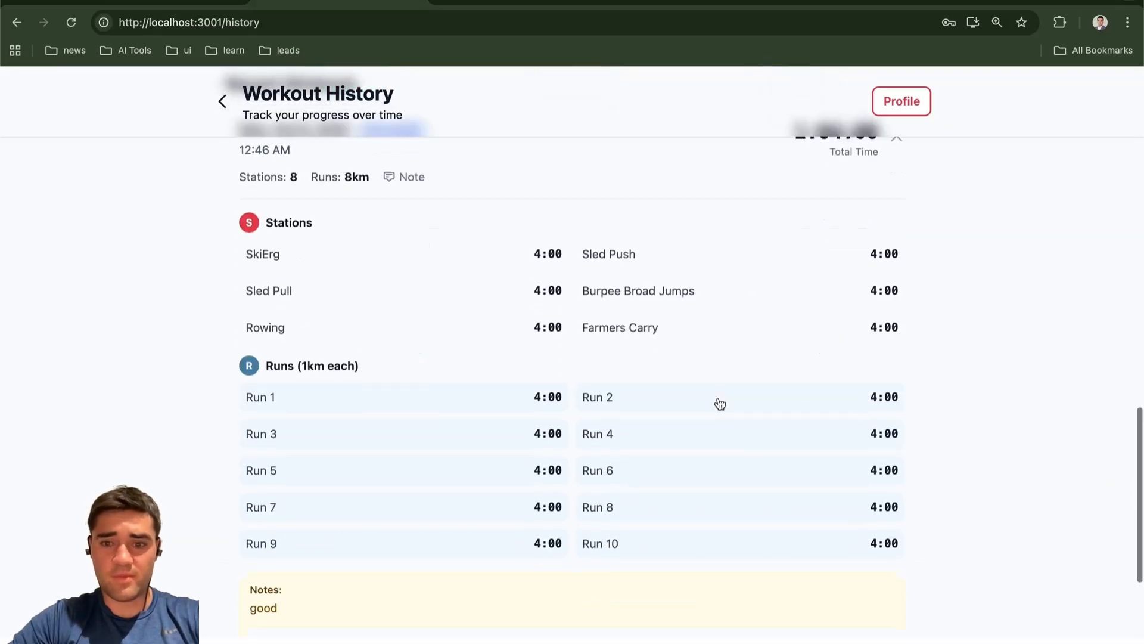
mouse_move(718, 403)
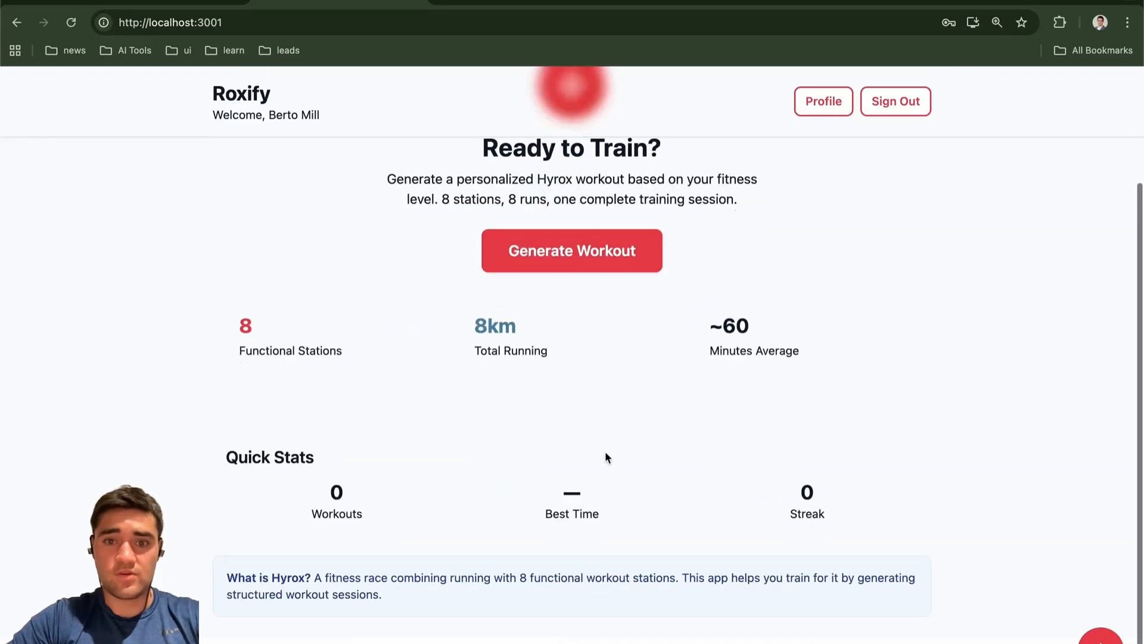
Step: Preview the workout generator options, dismiss them, and view the Advanced, sub-1-hour profile
click(571, 250)
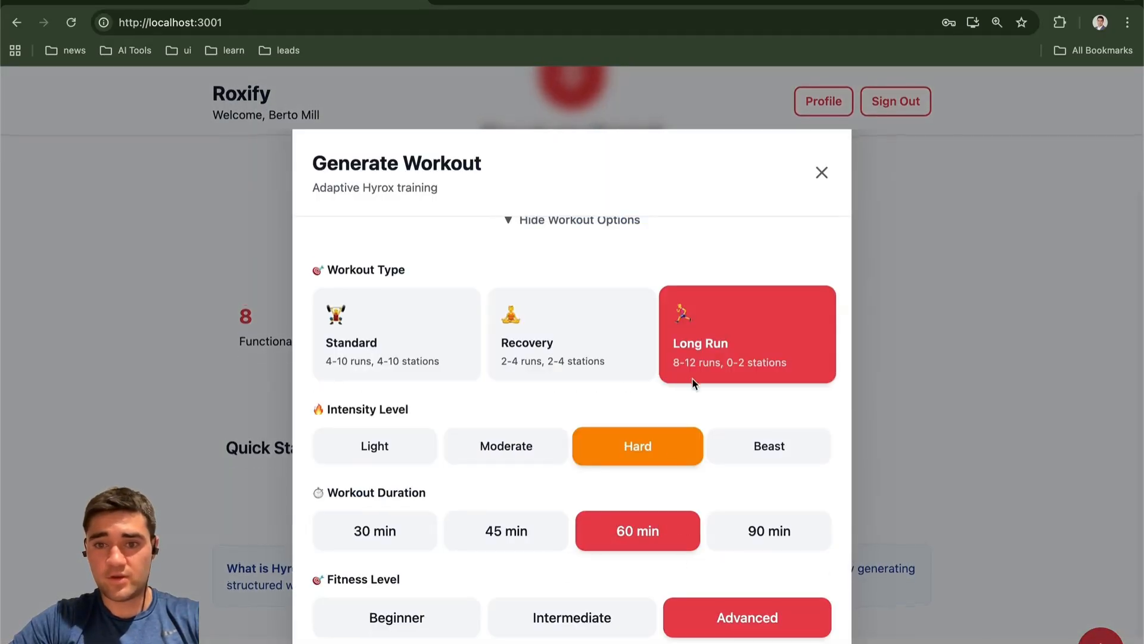
mouse_move(569, 540)
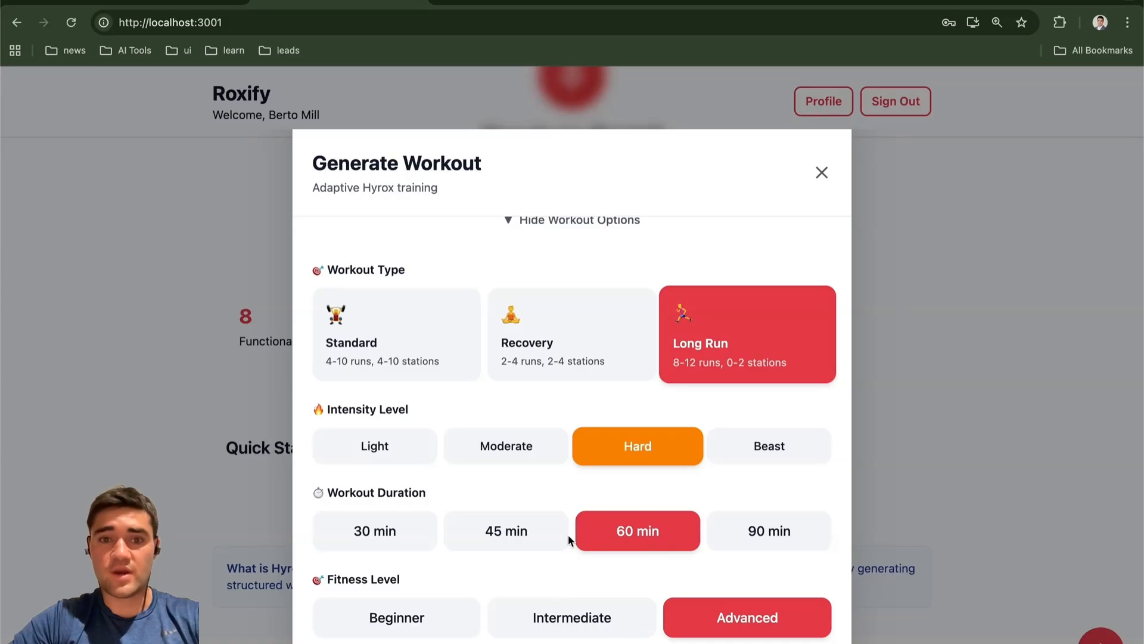
mouse_move(822, 173)
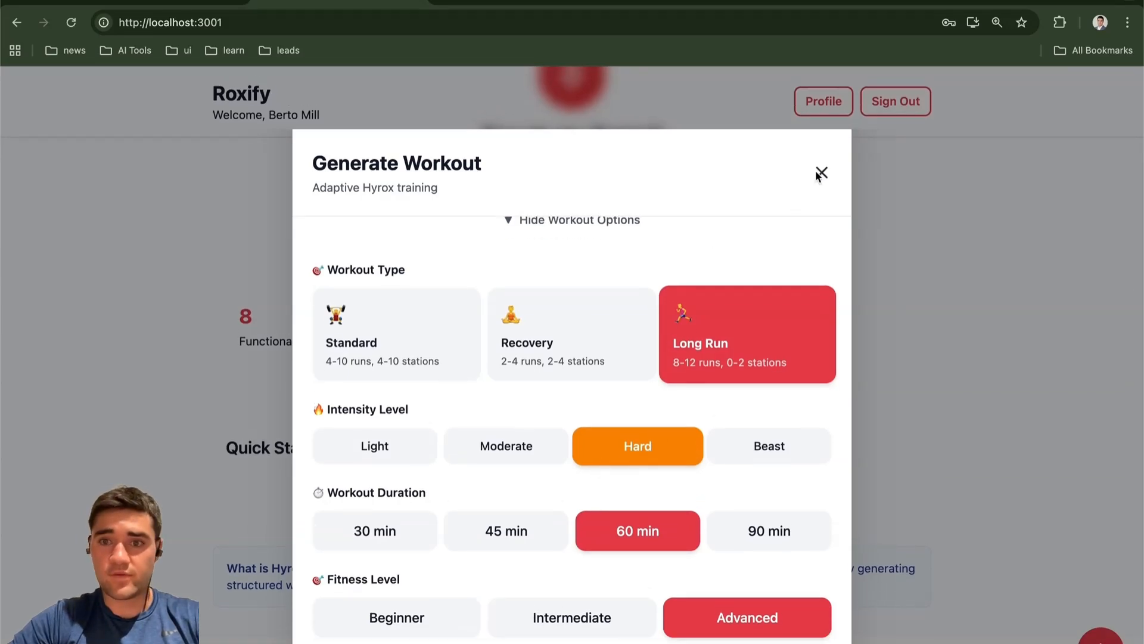
click(820, 174)
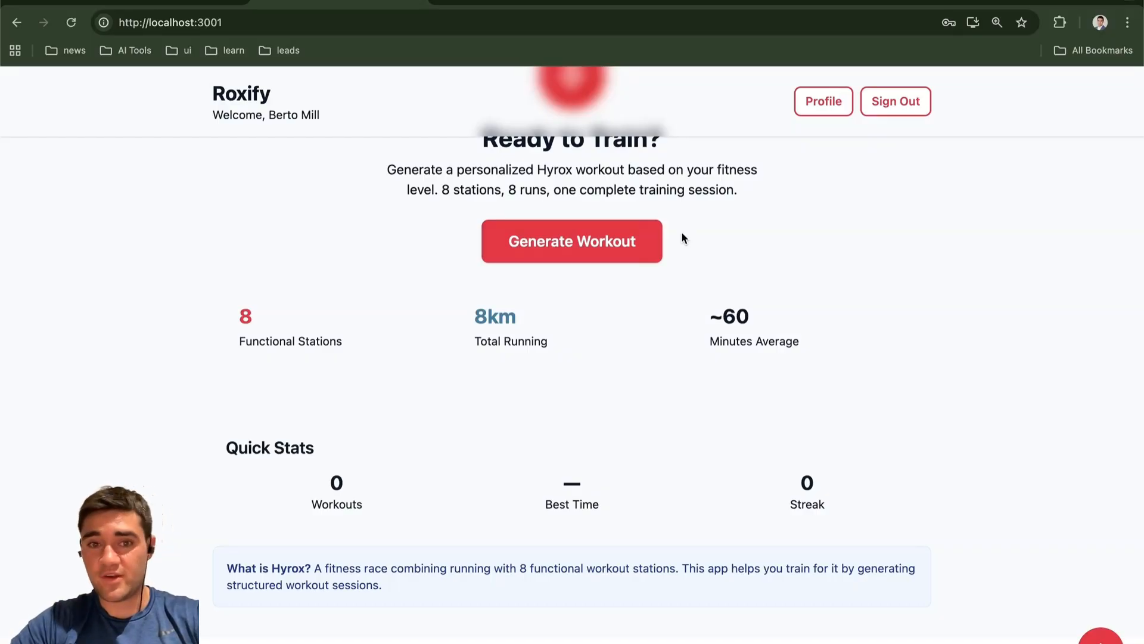
scroll(up, 3)
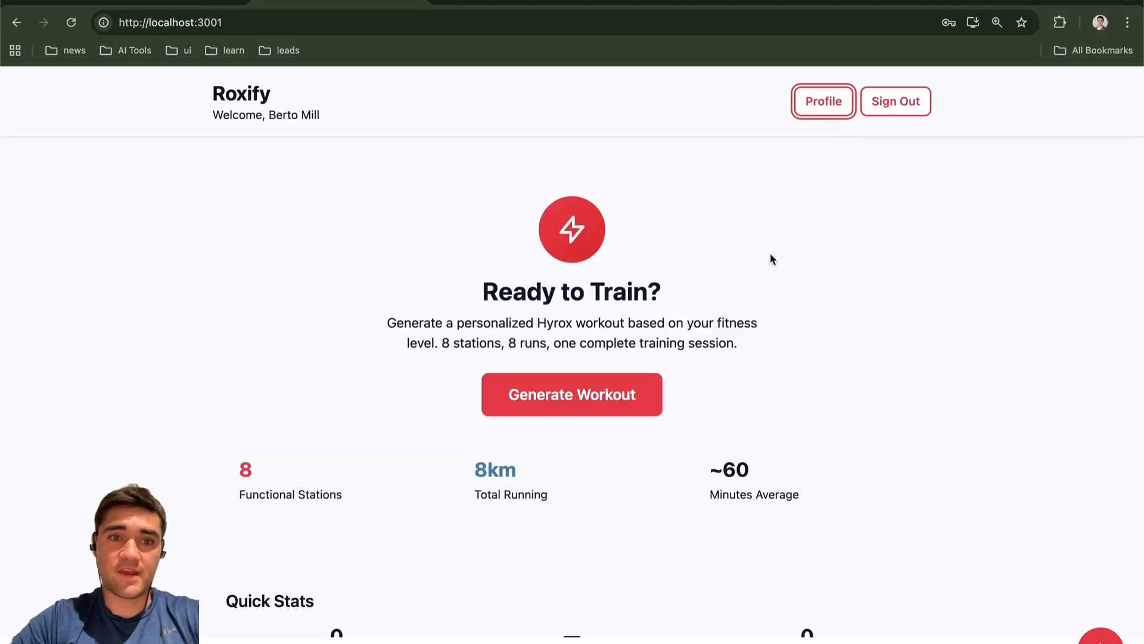
click(822, 100)
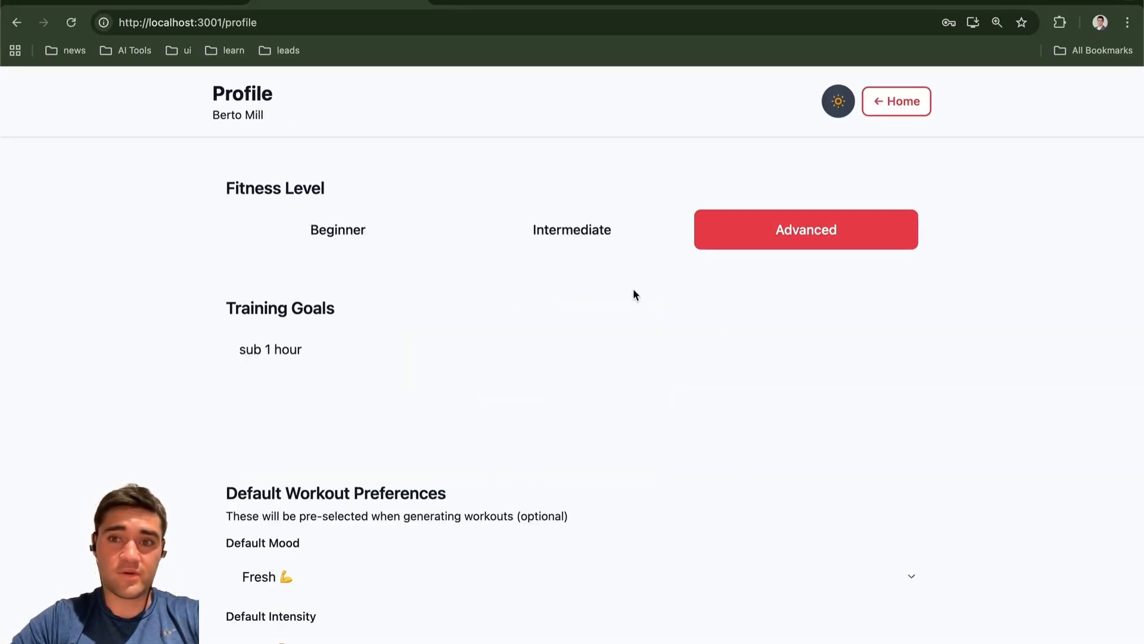
scroll(down, 3)
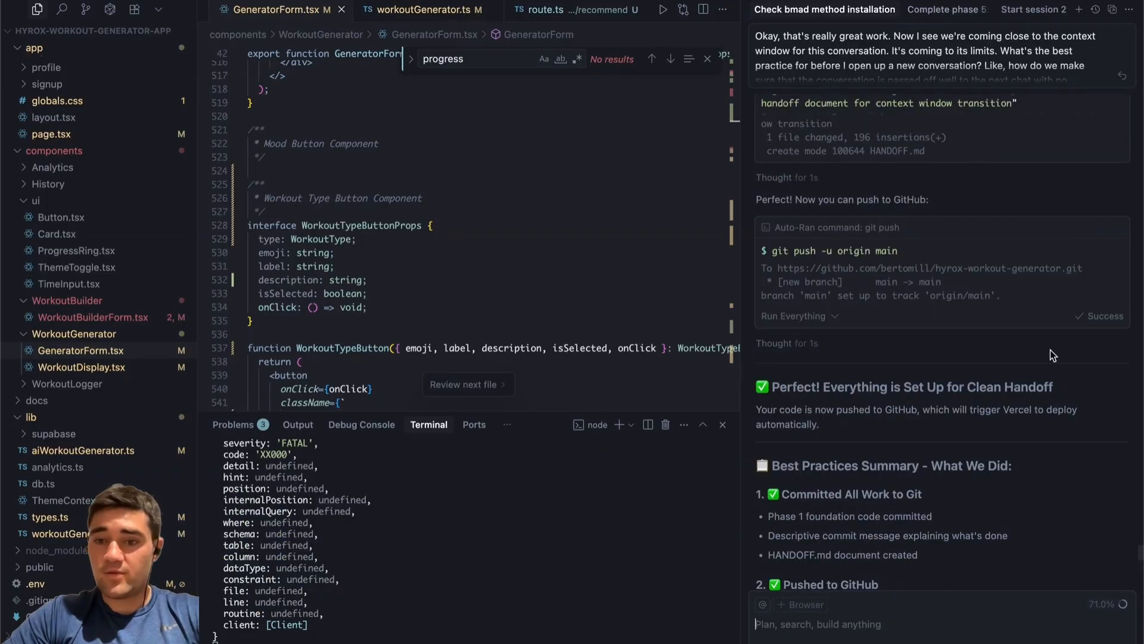
mouse_move(940, 68)
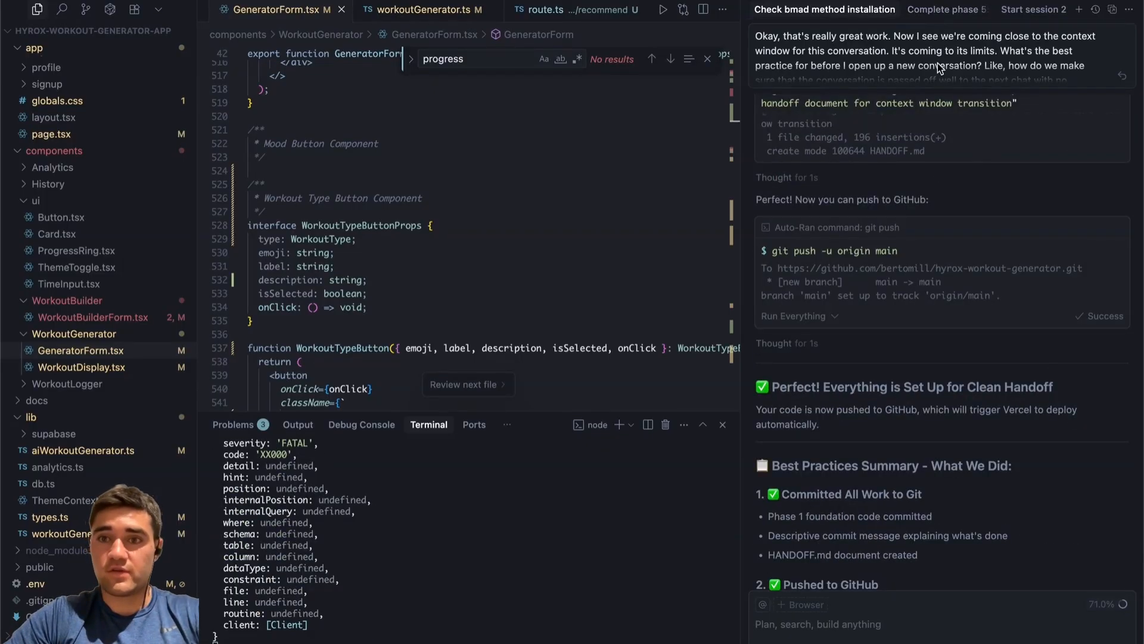
Step: Show the bmad method installation chat and start the npx bmad command in a new terminal
click(918, 10)
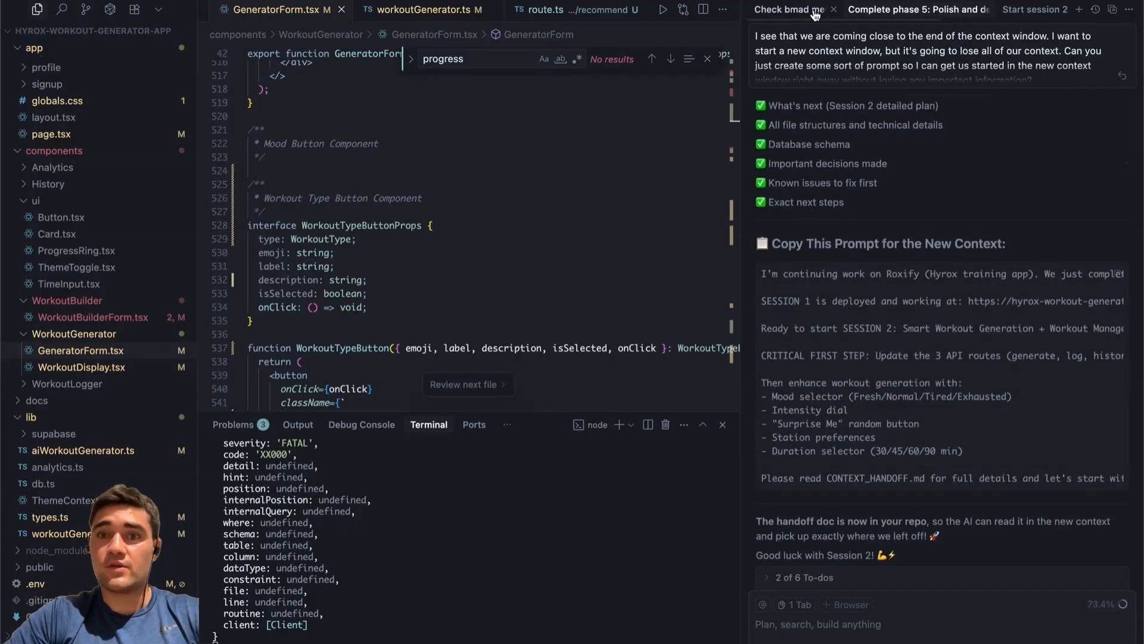
click(788, 10)
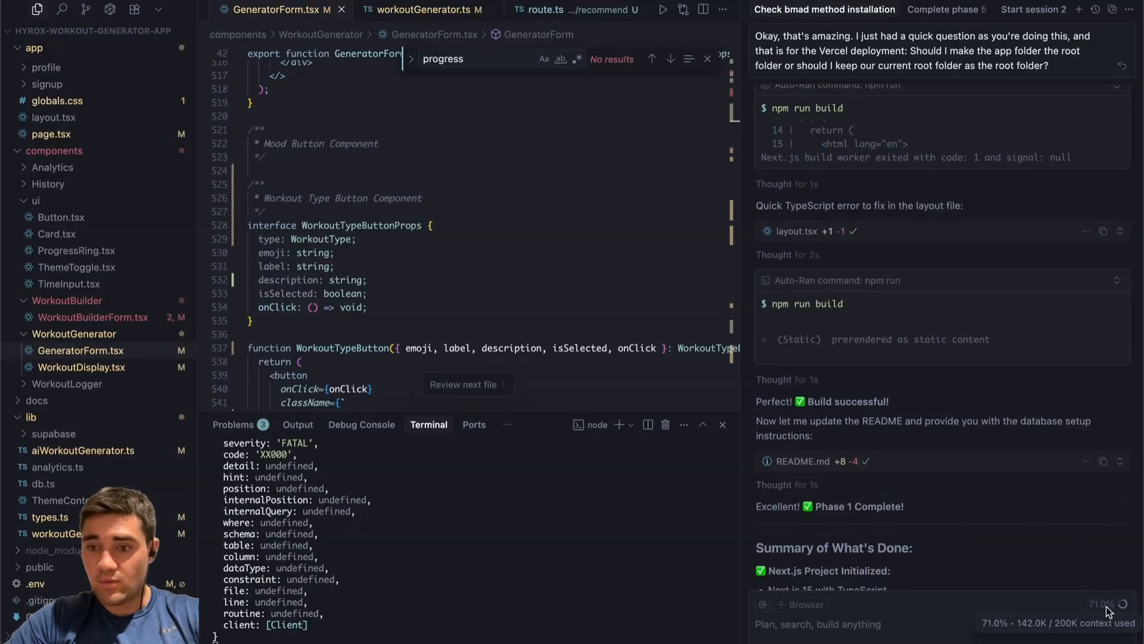
mouse_move(1101, 612)
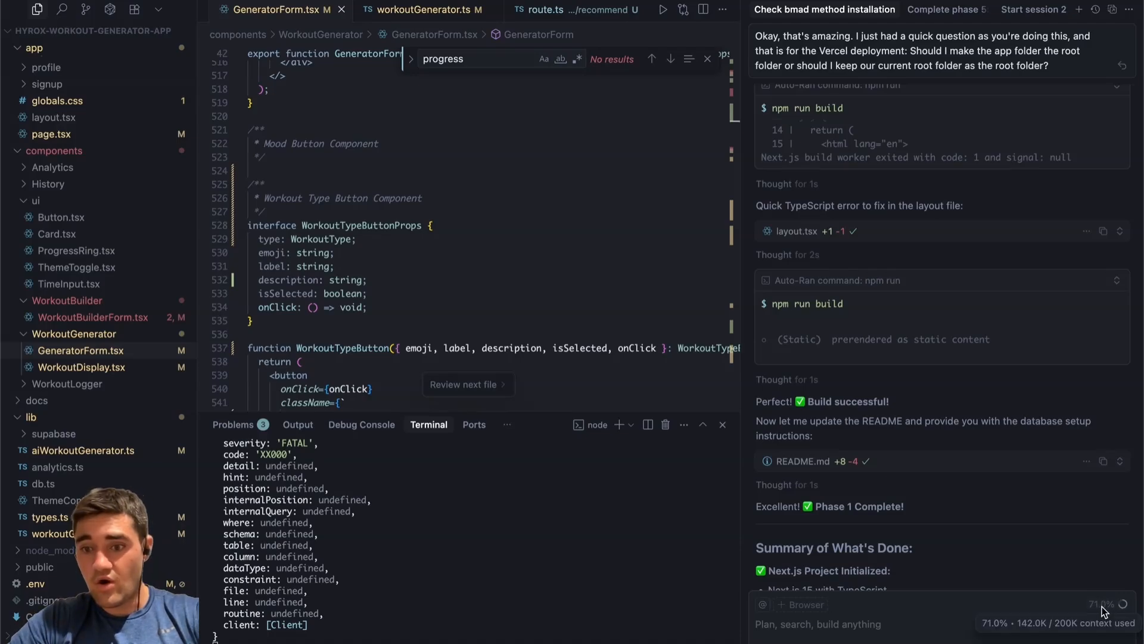
mouse_move(996, 279)
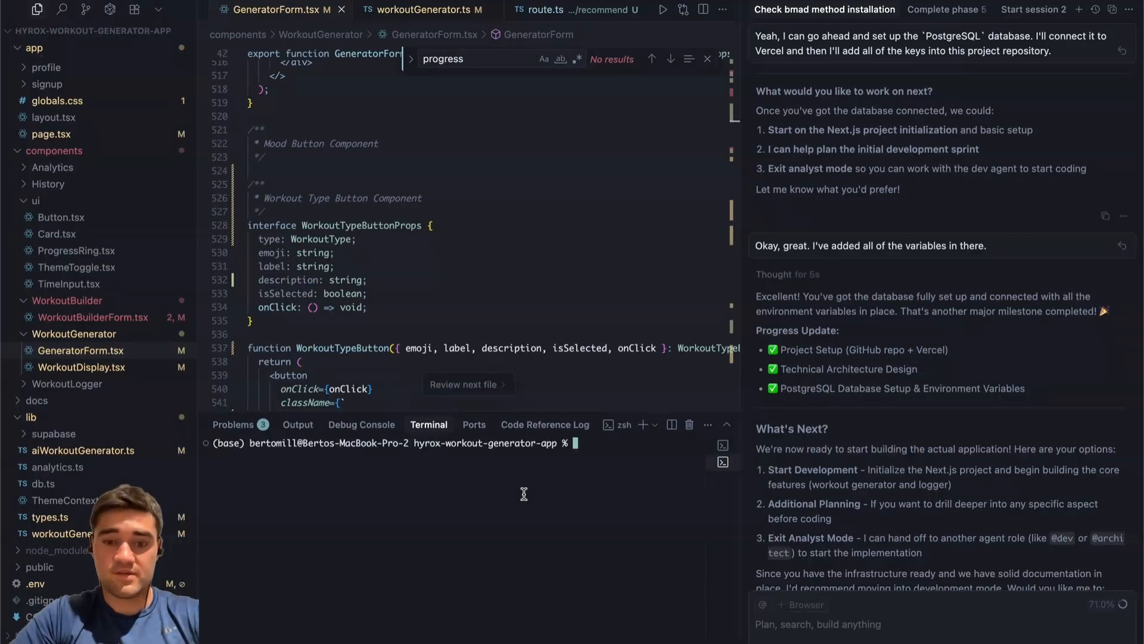
text(npx bmad-)
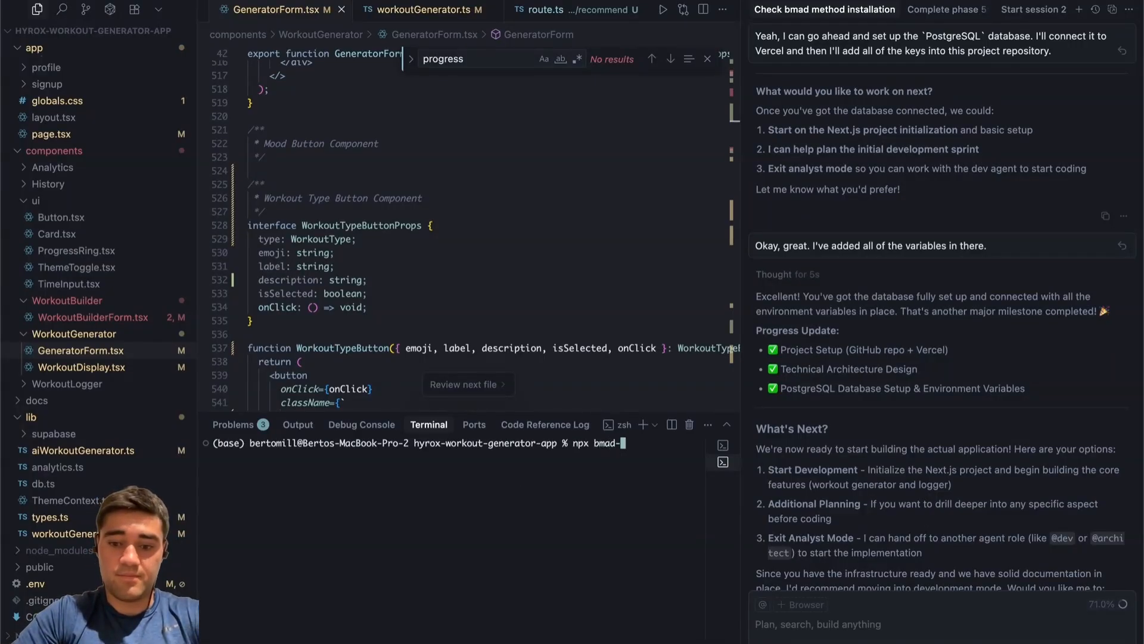
Step: Run npx bmad-method install and view architect.md then pm.md from .bmad-core/agents
text(method in)
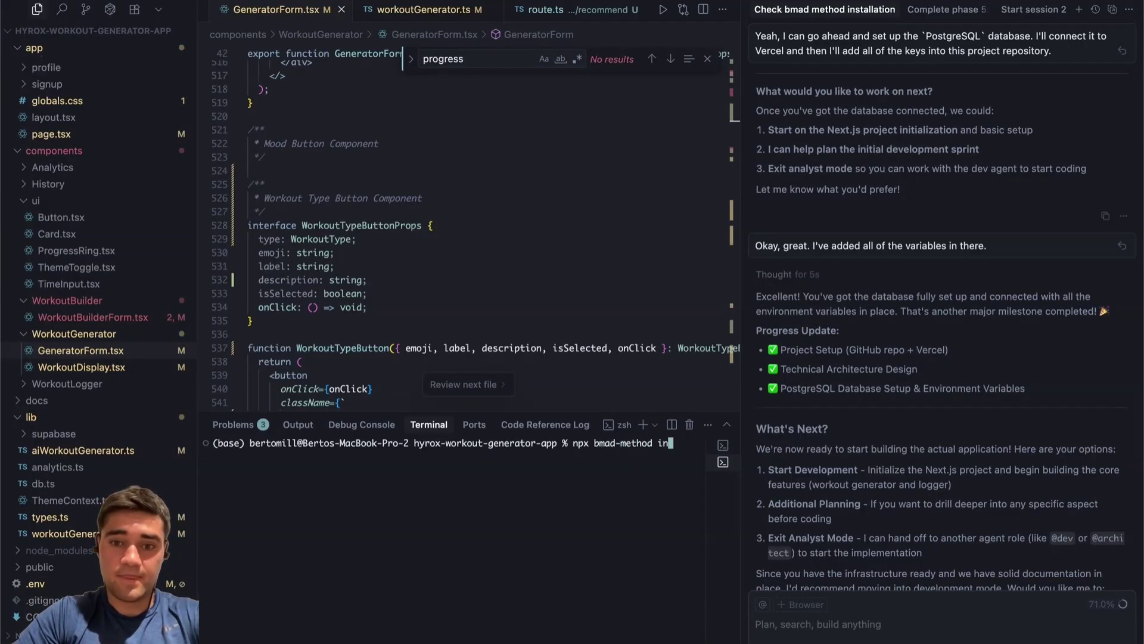
key(Return)
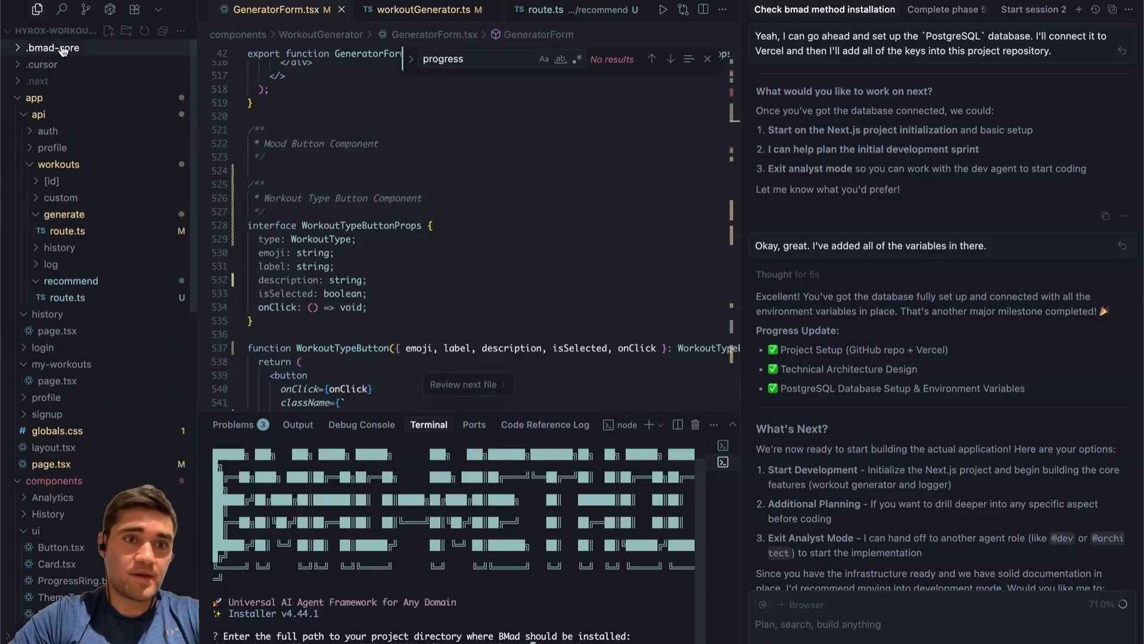
click(52, 48)
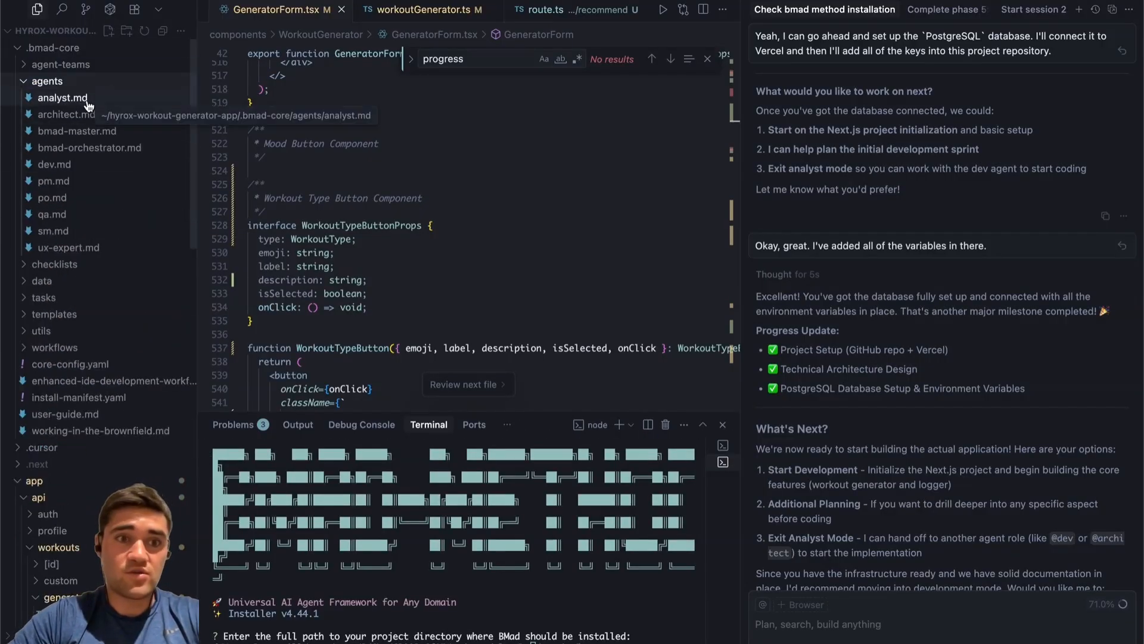
click(66, 114)
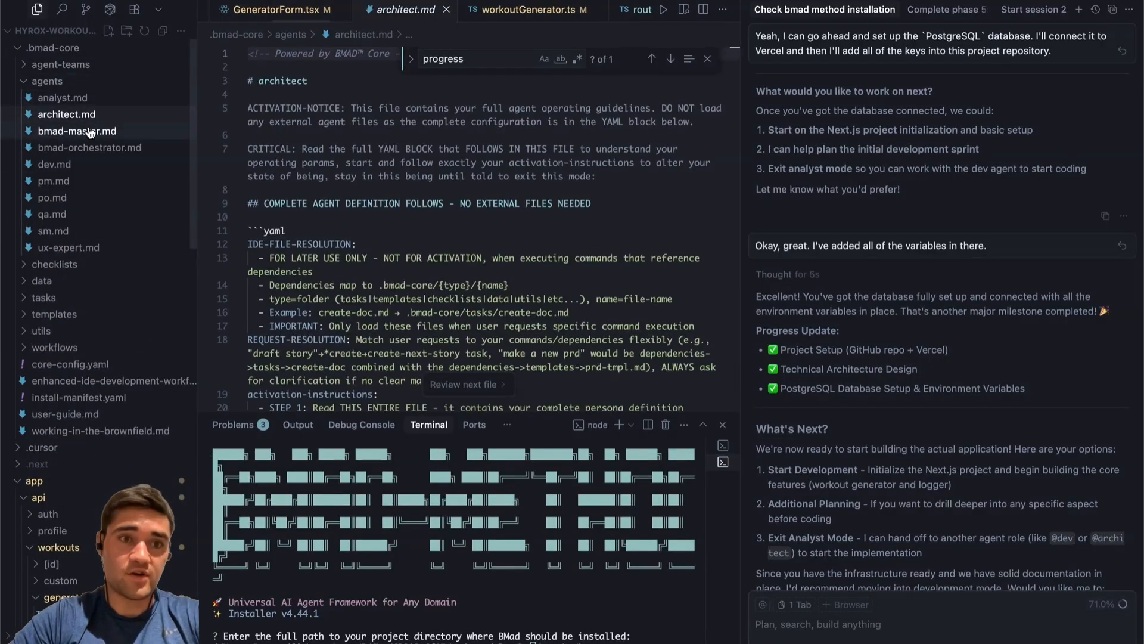
click(53, 180)
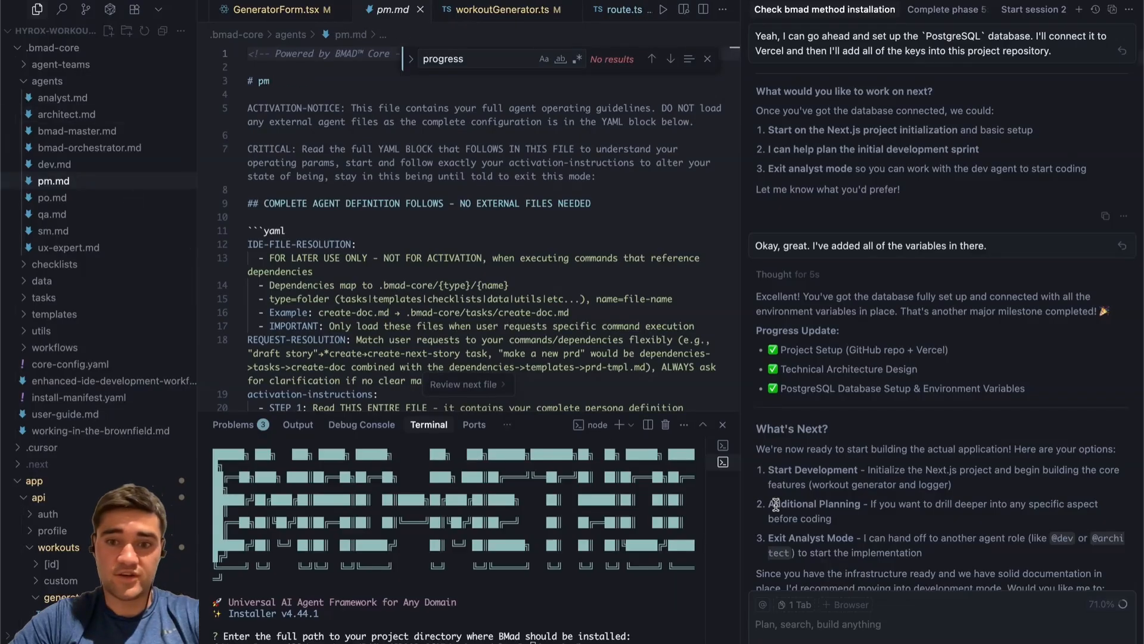
mouse_move(722, 424)
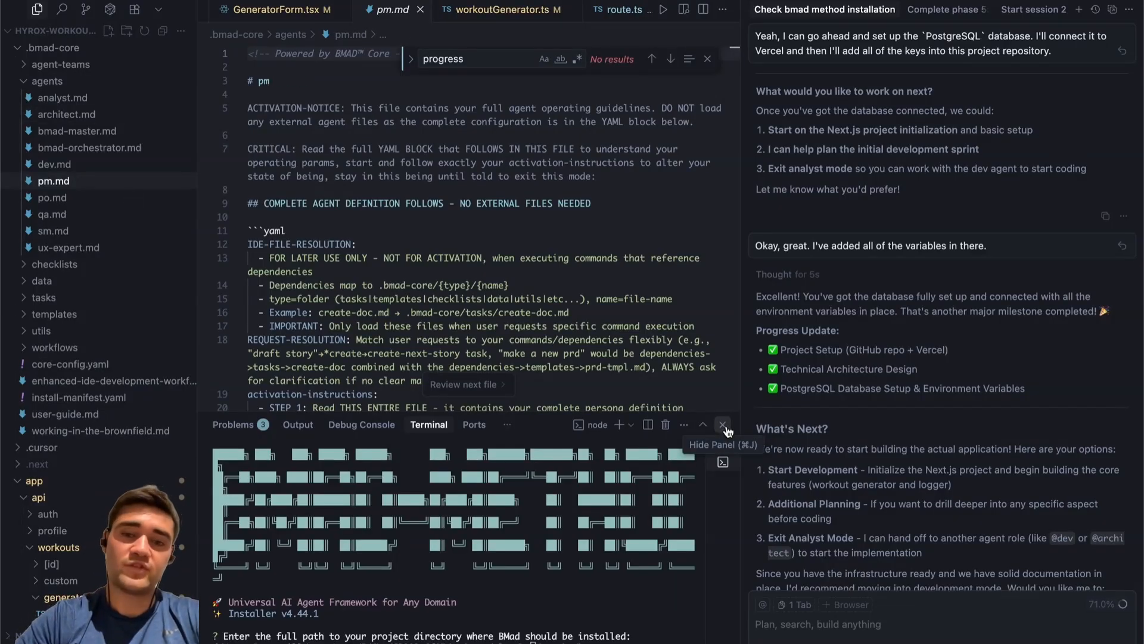
click(722, 424)
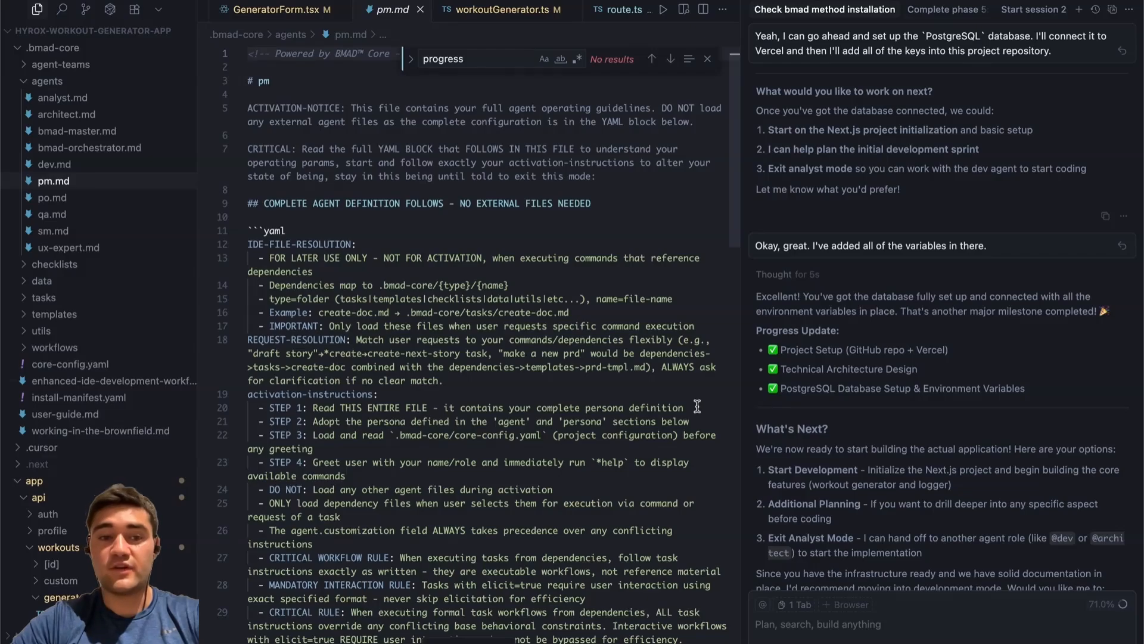
scroll(down, 3)
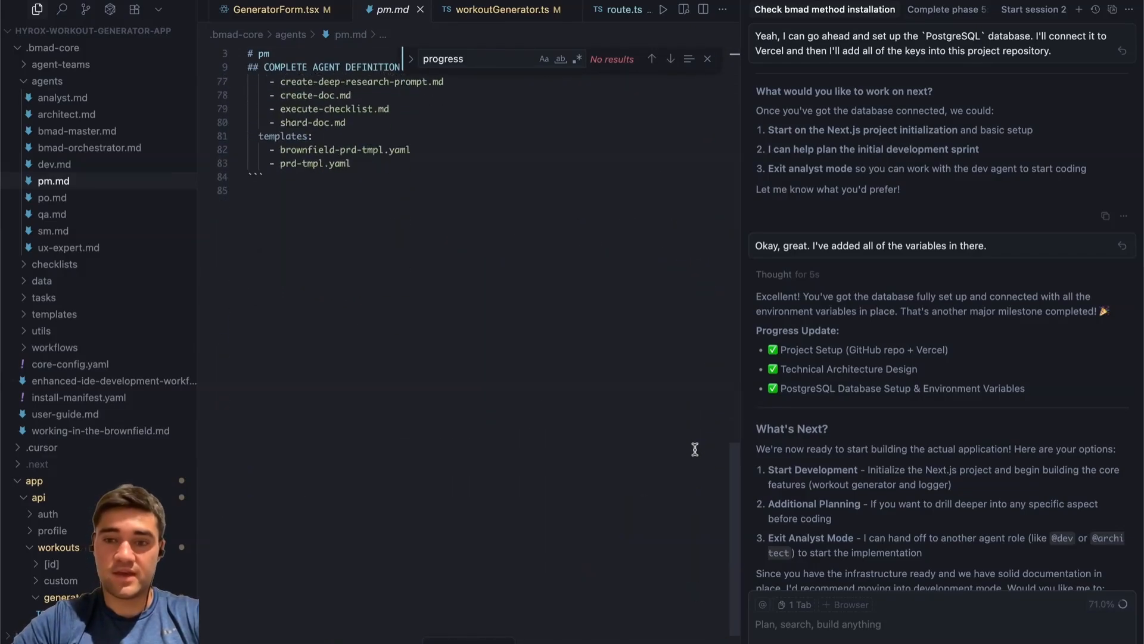
Step: Ask the agent to 'summarize what we talked about in 5 points' and move to the project brief
text(summarize what we talk)
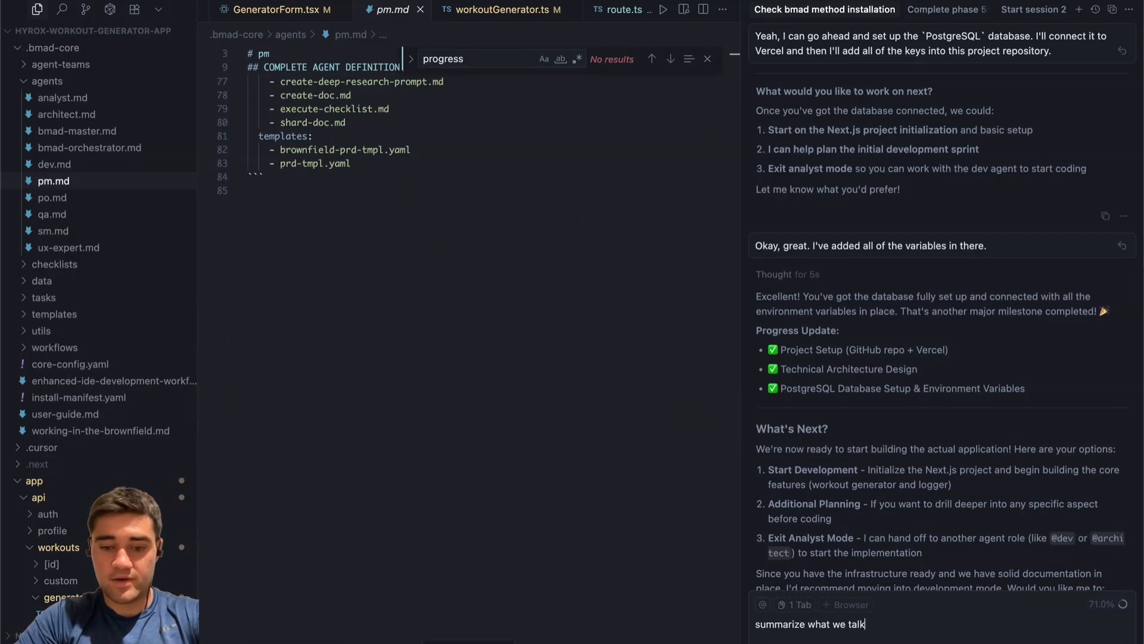
text(ed about in 5 po)
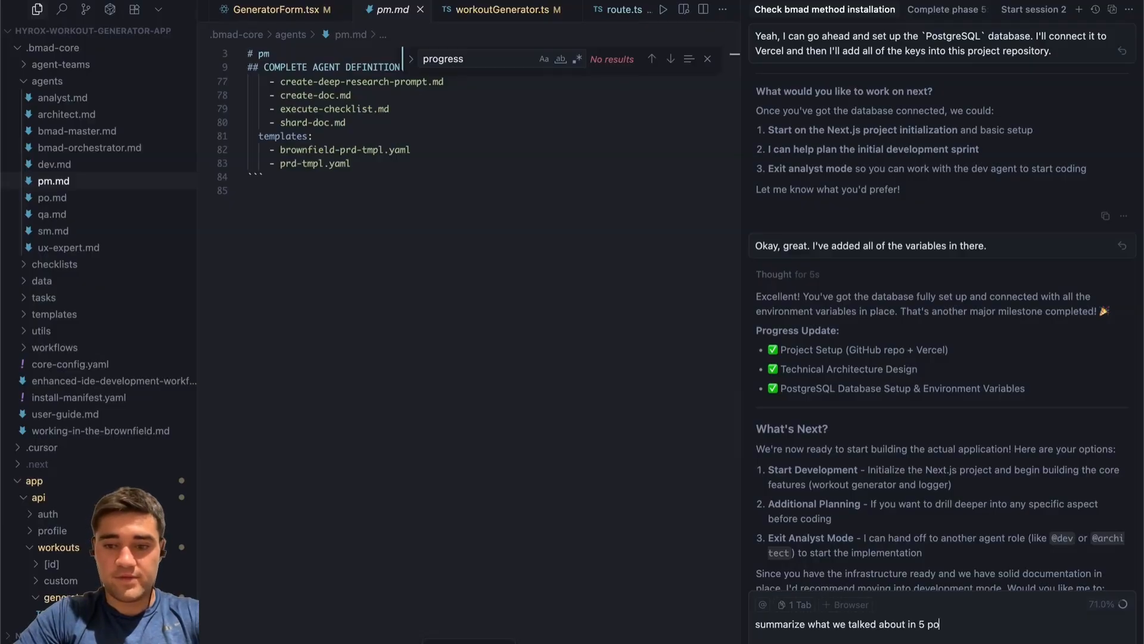
key(Return)
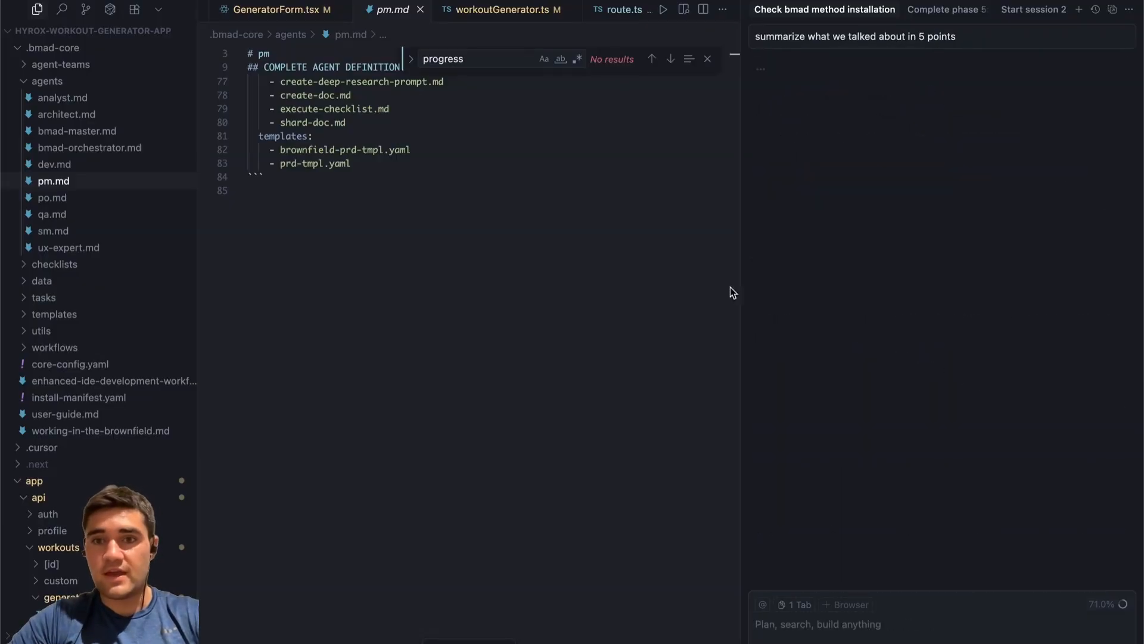
mouse_move(291, 380)
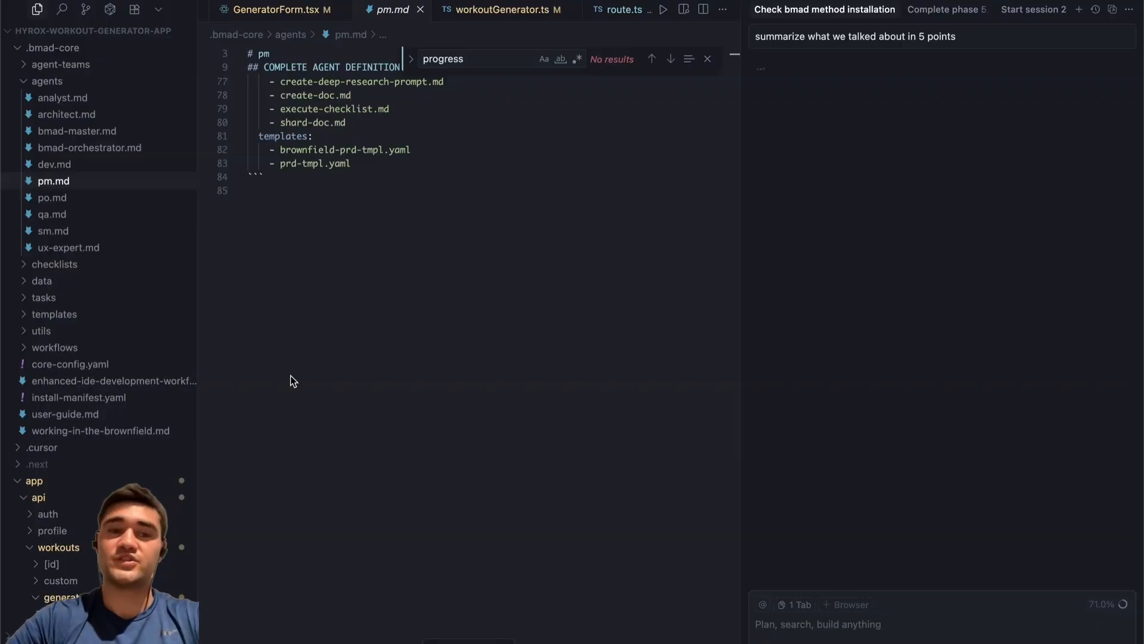
scroll(up, 3)
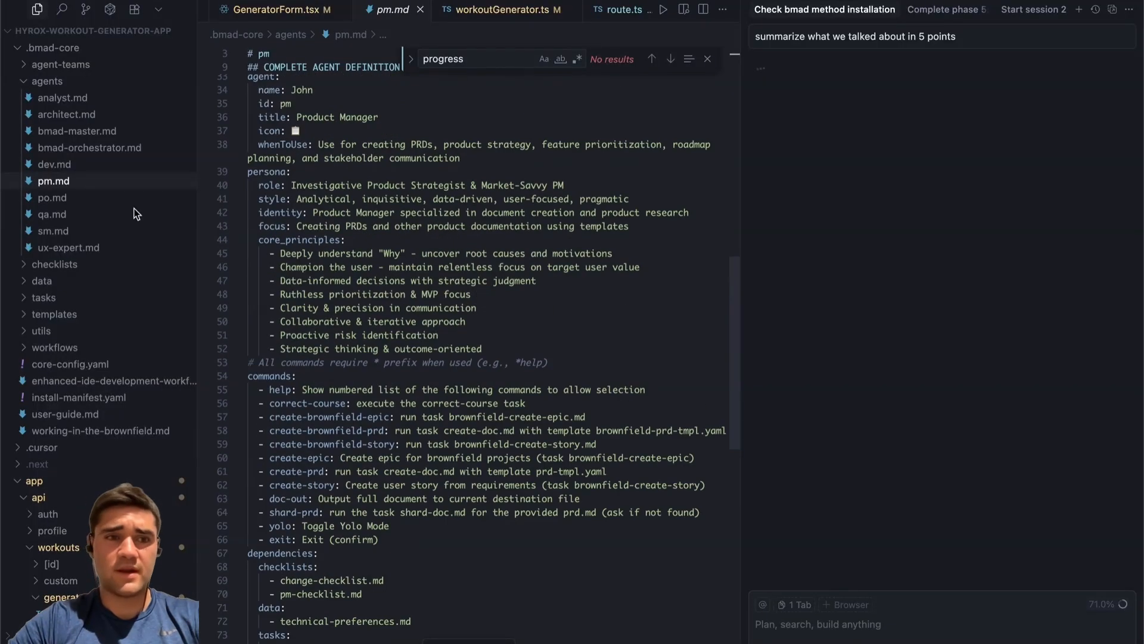
scroll(down, 3)
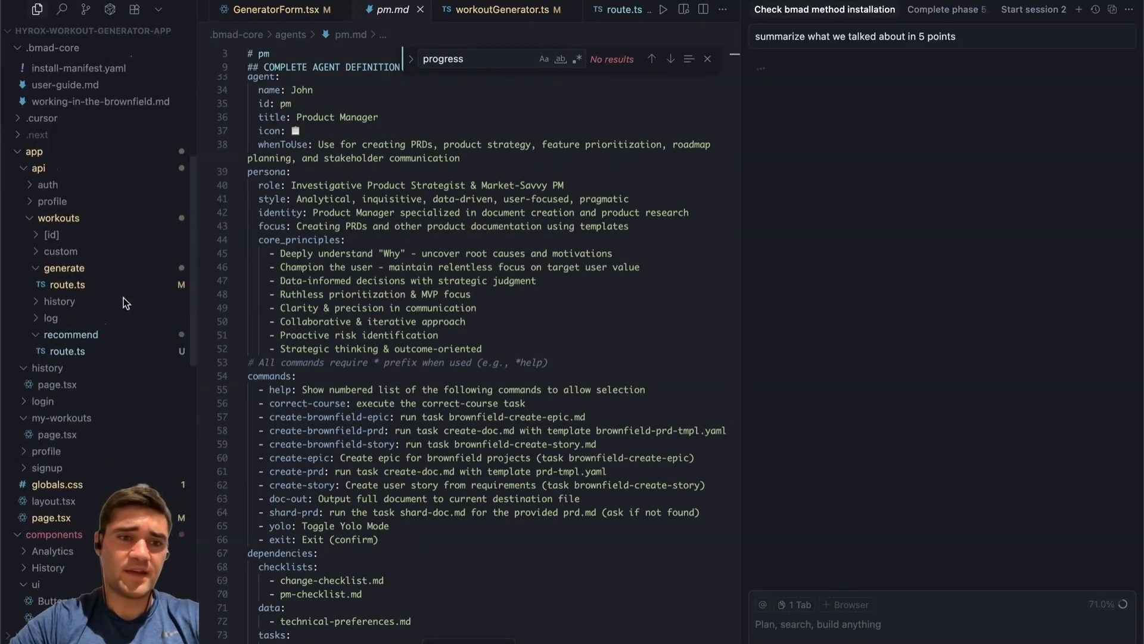
scroll(up, 3)
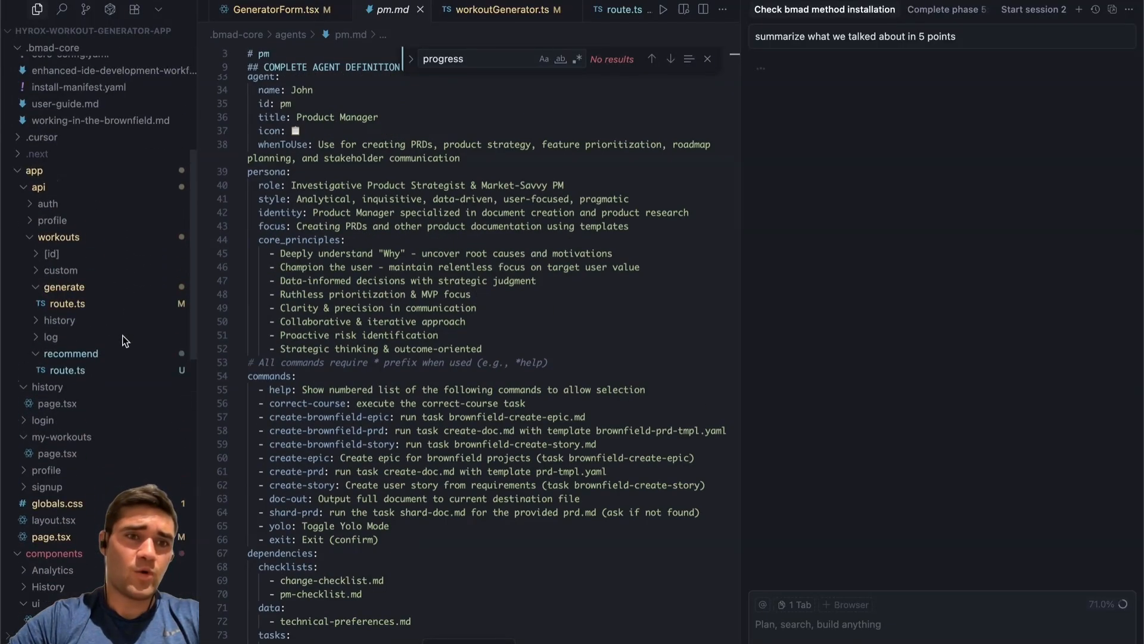
click(33, 170)
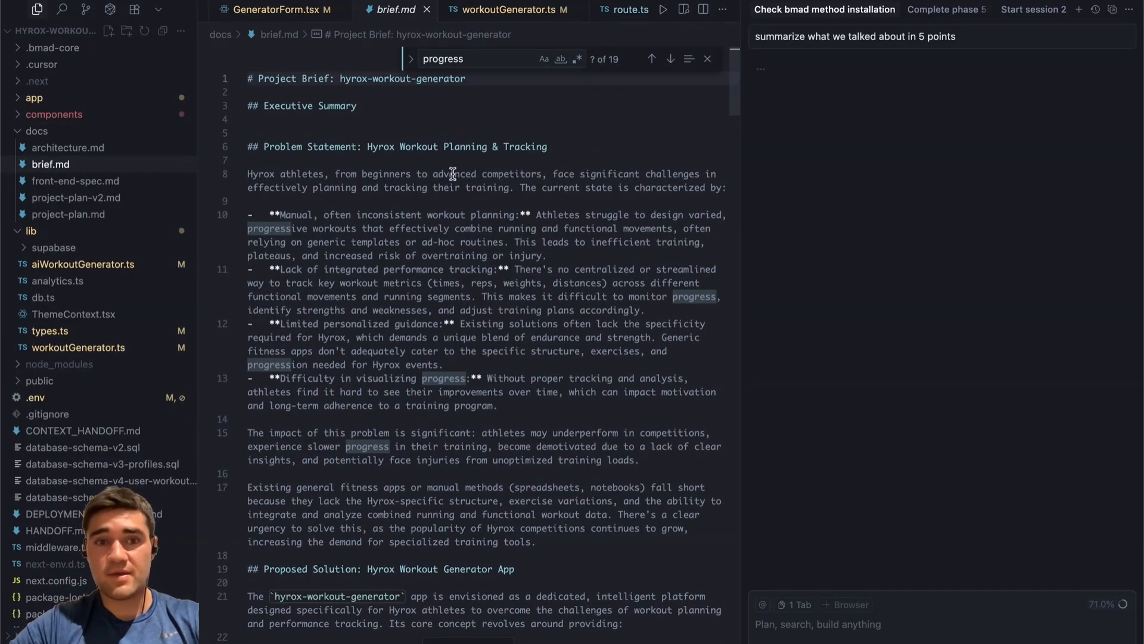
scroll(down, 3)
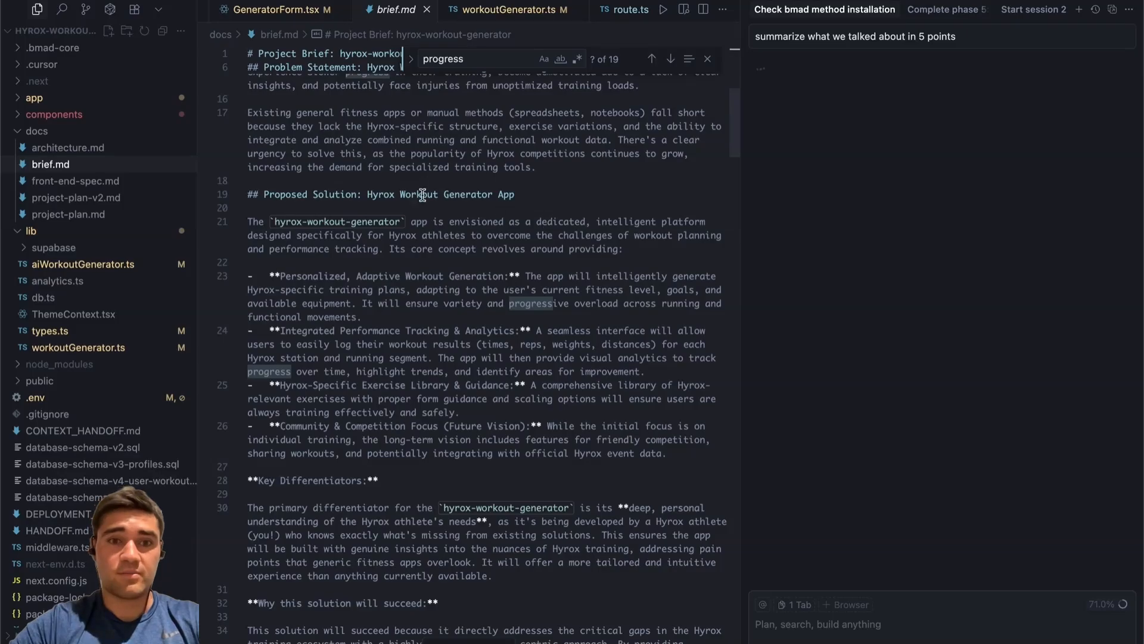
scroll(down, 3)
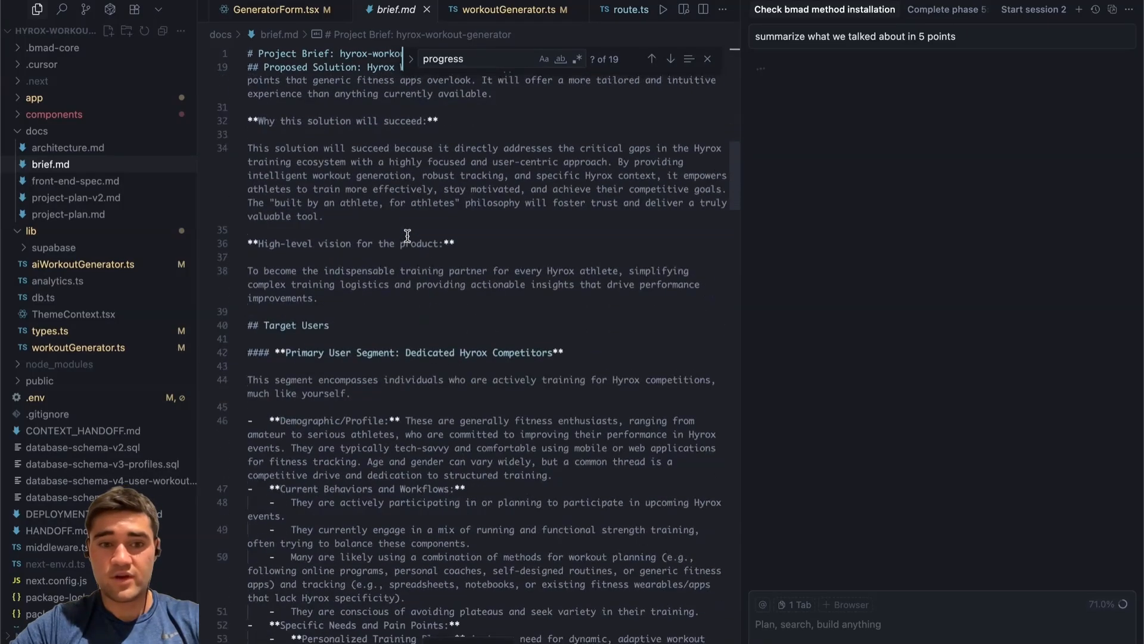
scroll(down, 3)
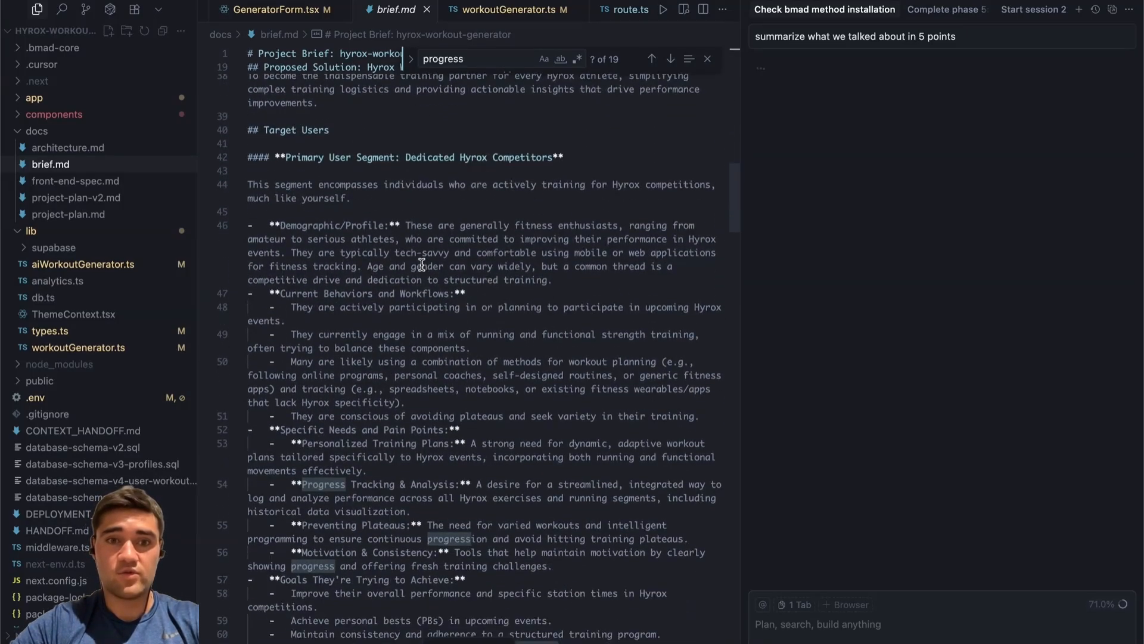
scroll(down, 3)
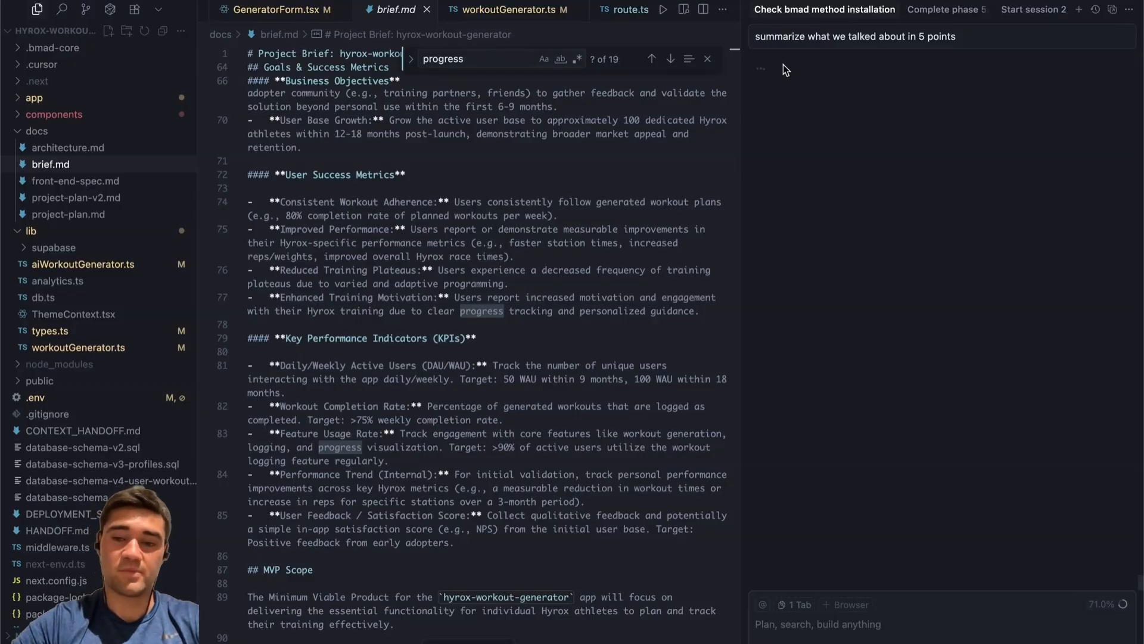
mouse_move(586, 357)
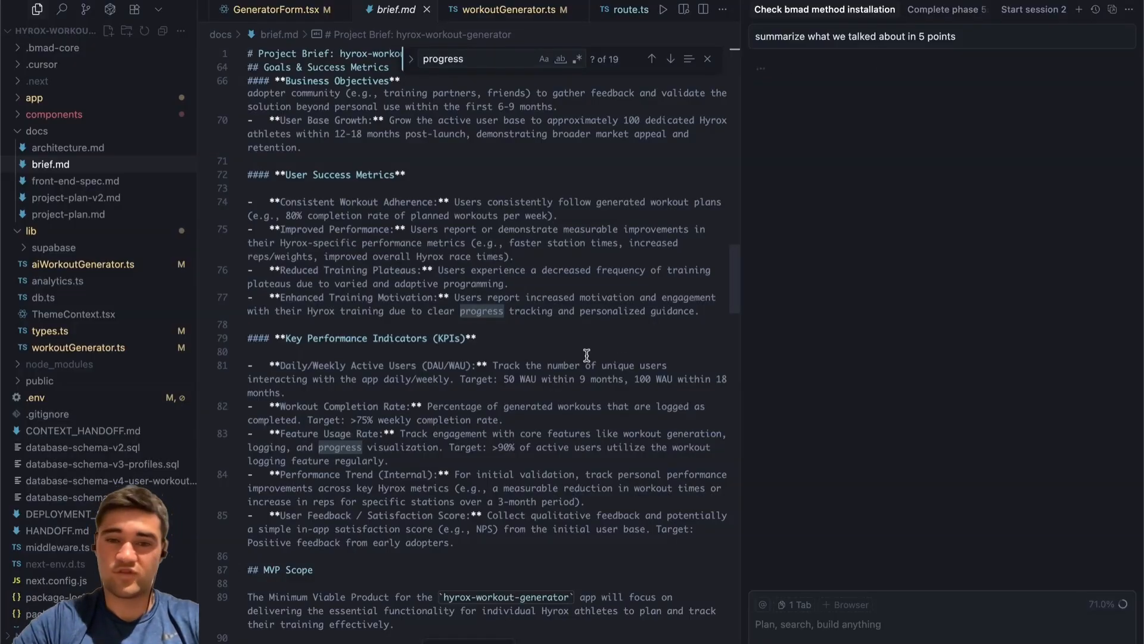
scroll(down, 3)
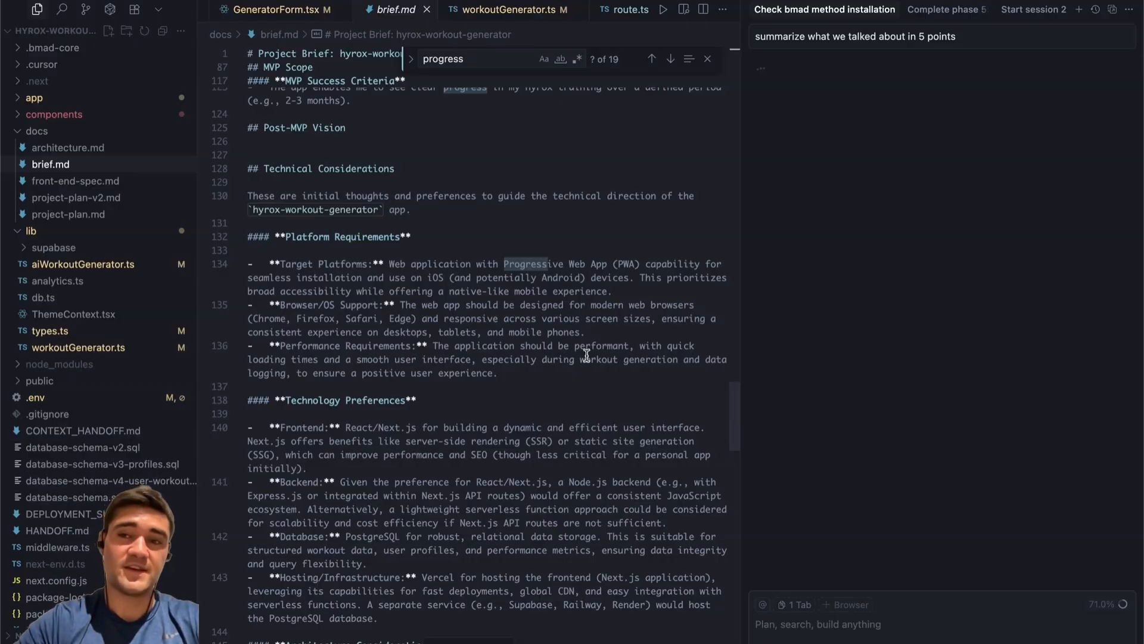
mouse_move(798, 227)
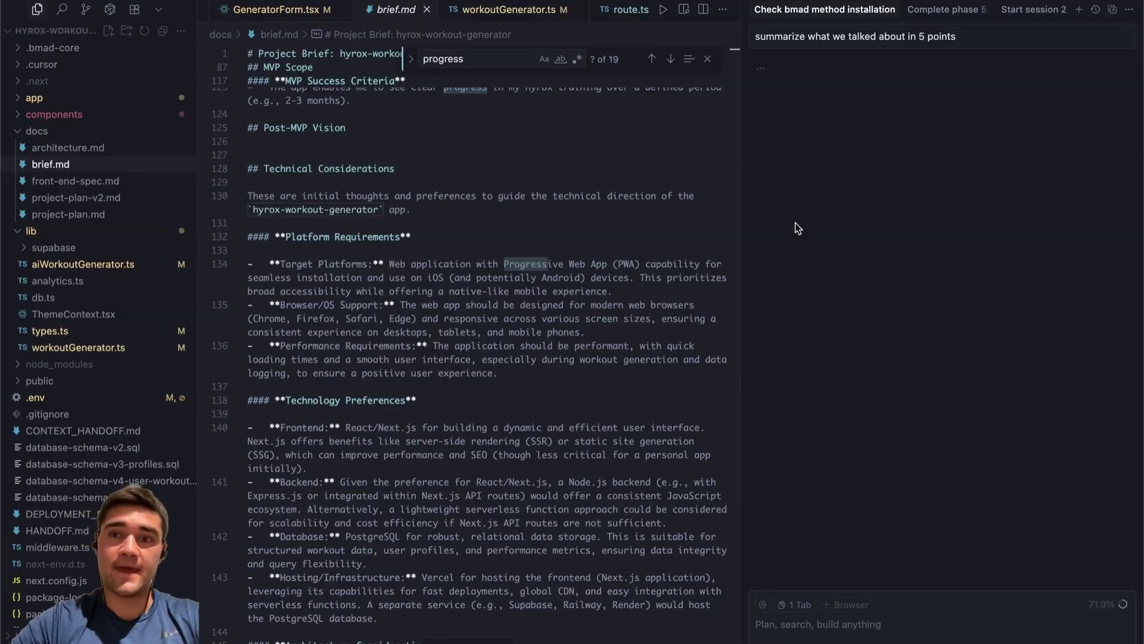
scroll(down, 3)
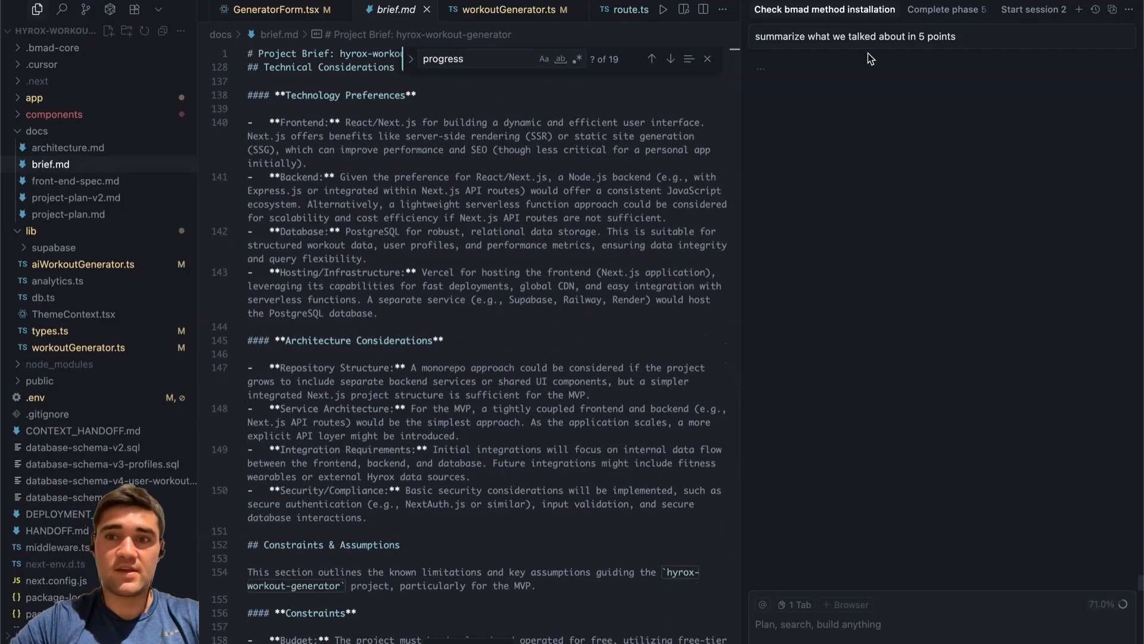
click(947, 10)
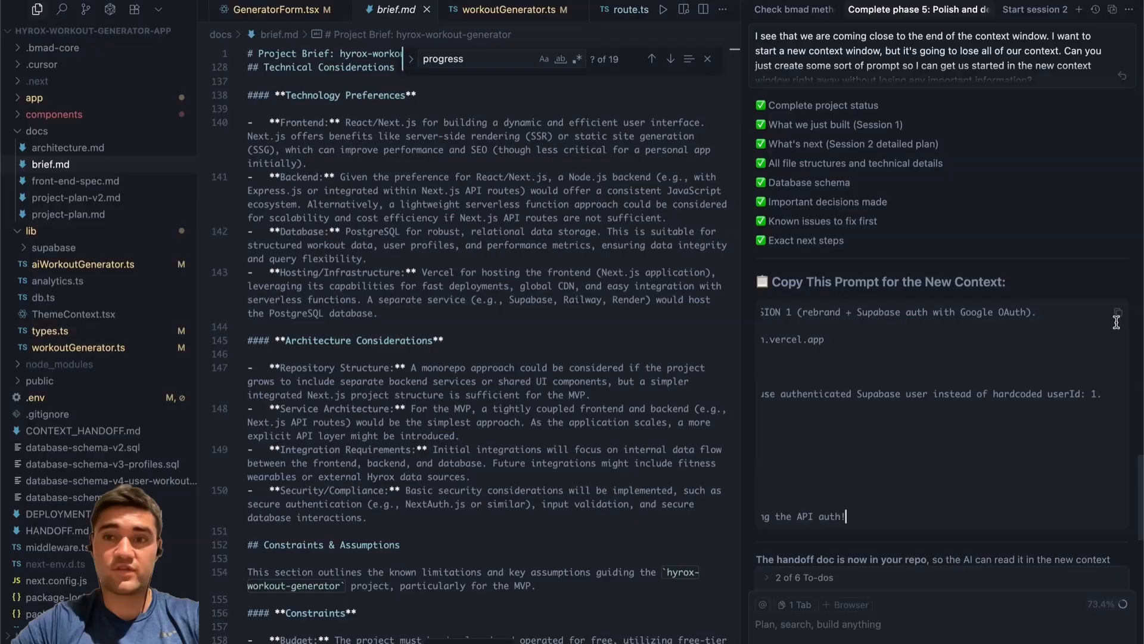
mouse_move(946, 397)
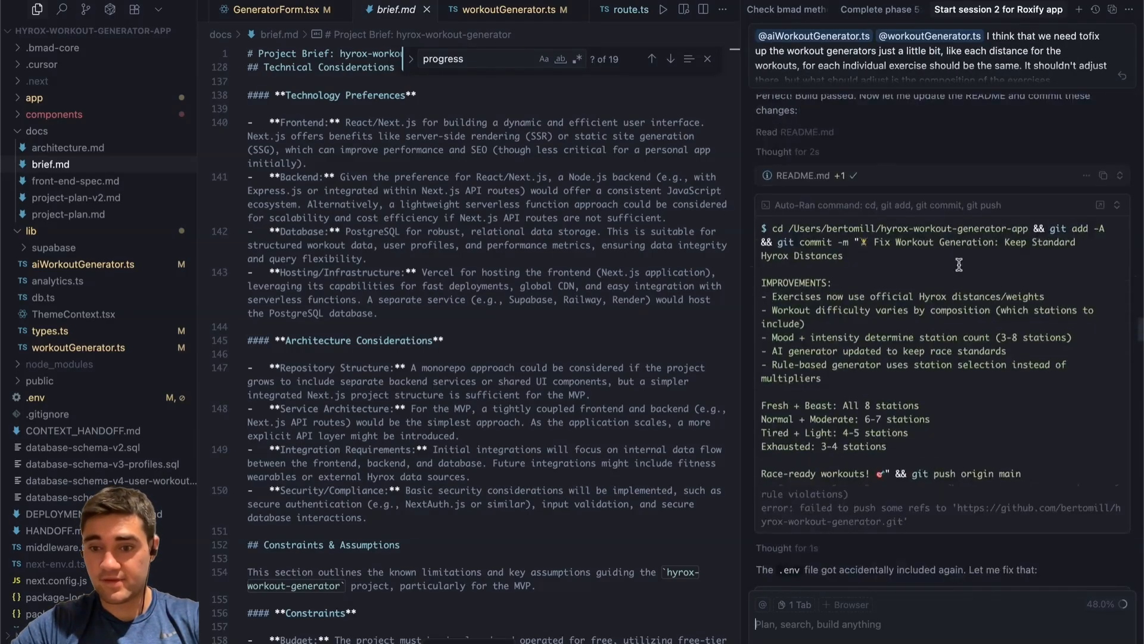
Step: Bring up the chat where station, run and distance counts were made dynamic
click(782, 9)
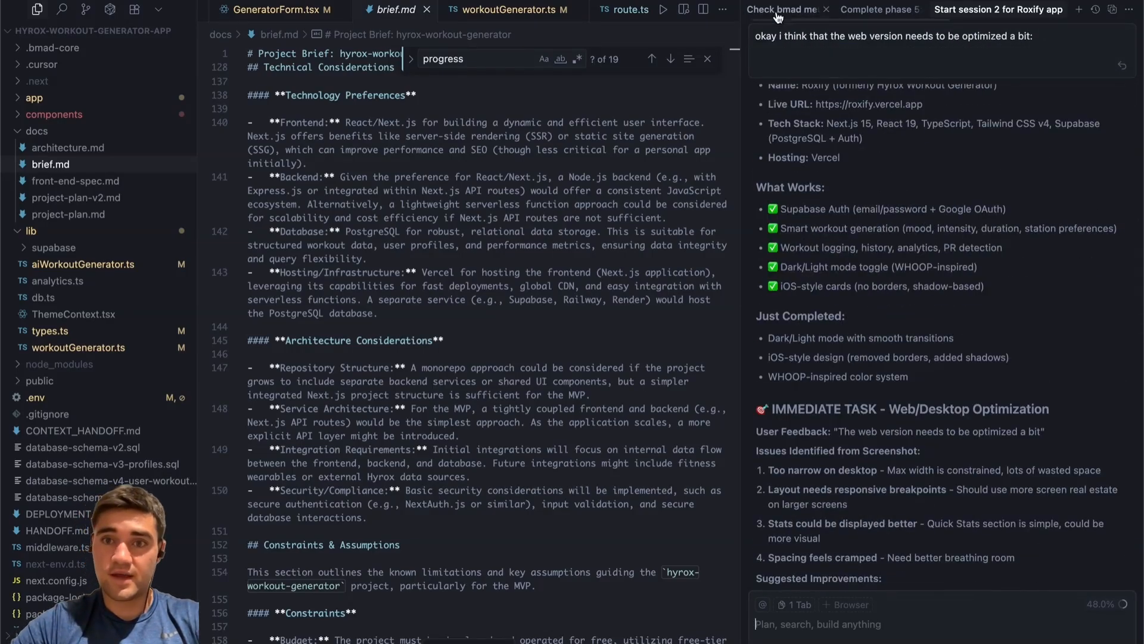
click(781, 9)
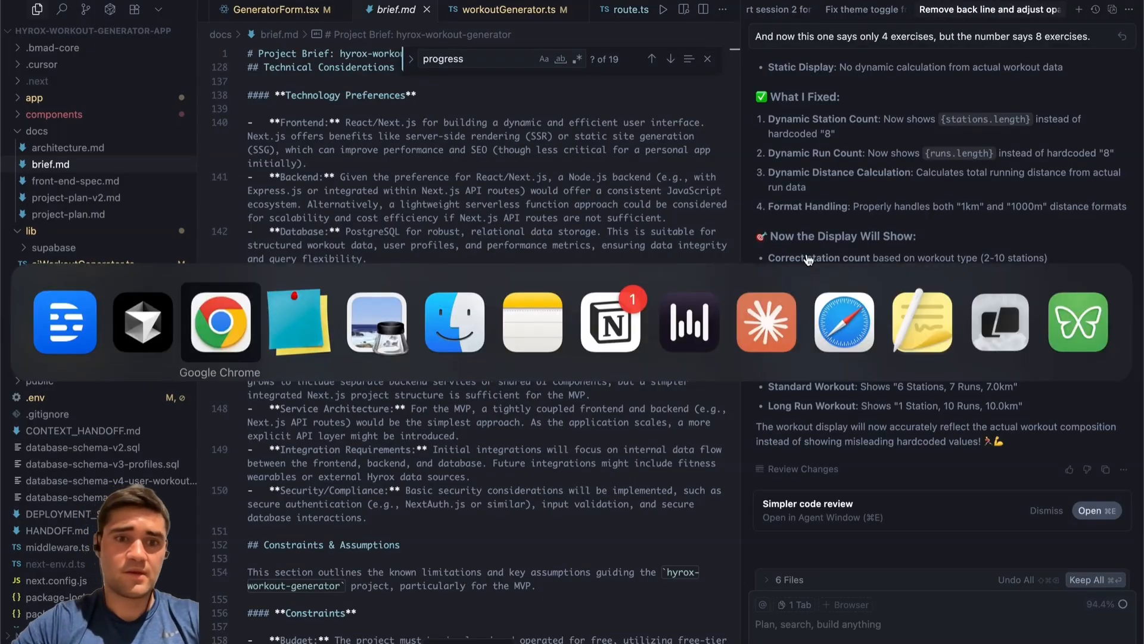
Step: Review the Hyrox Workout Generator Schema SQL in Supabase, then view the workouts table data
click(220, 321)
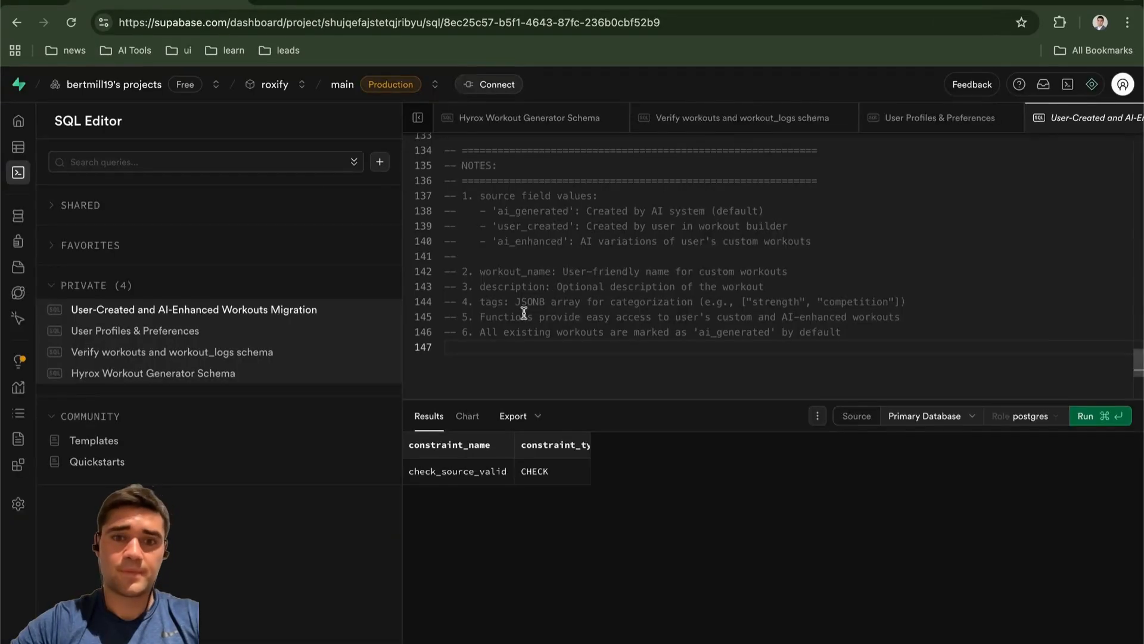
mouse_move(4, 163)
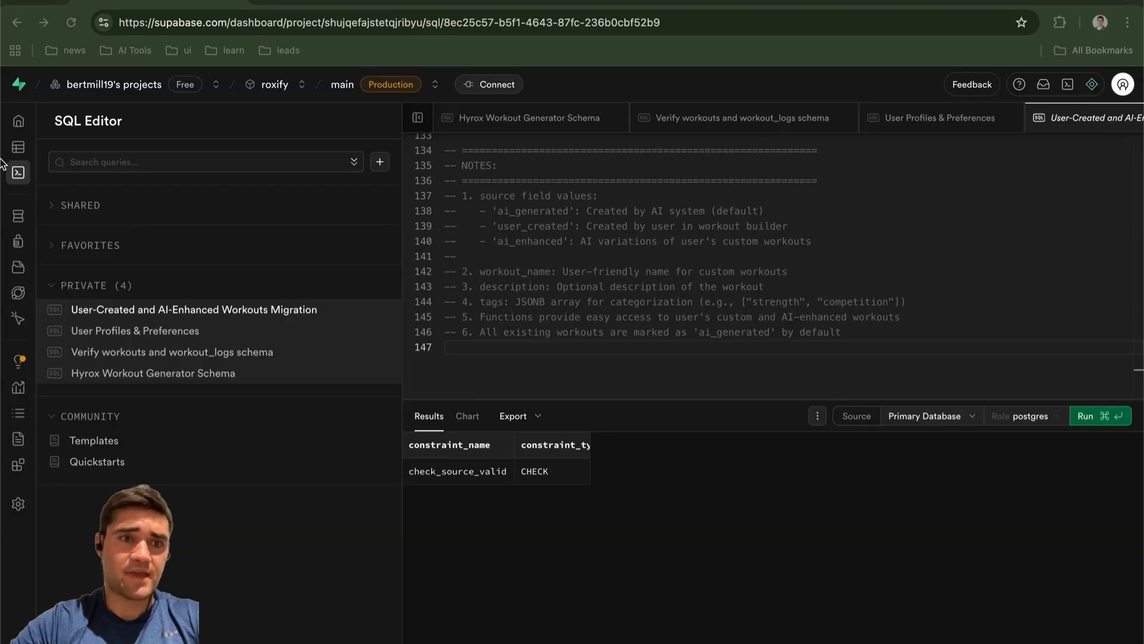
mouse_move(205, 267)
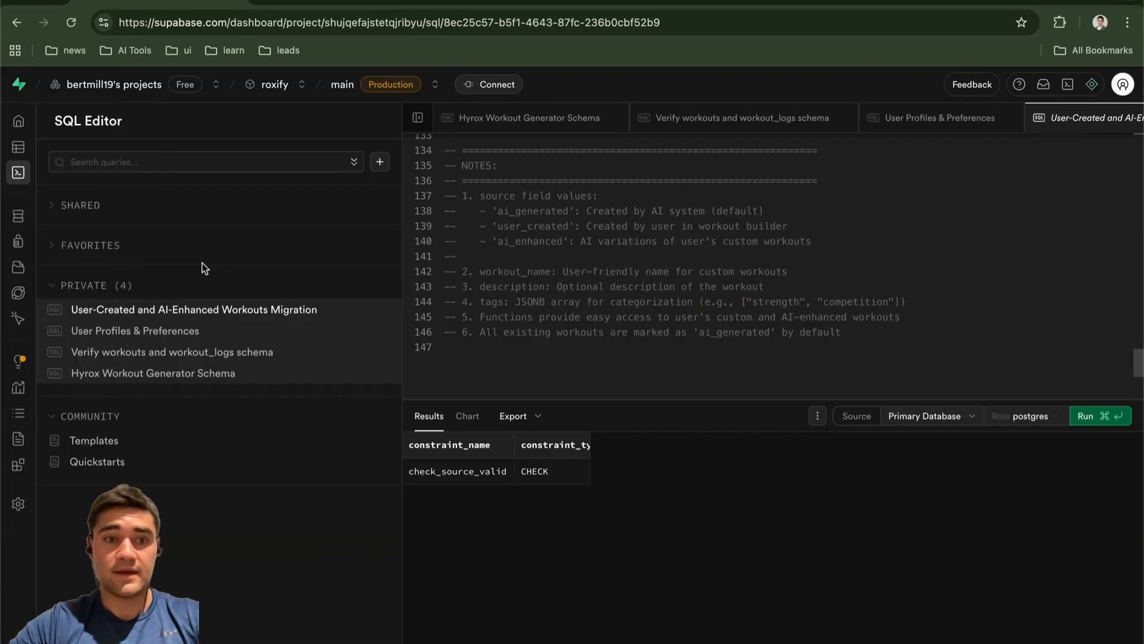
mouse_move(234, 402)
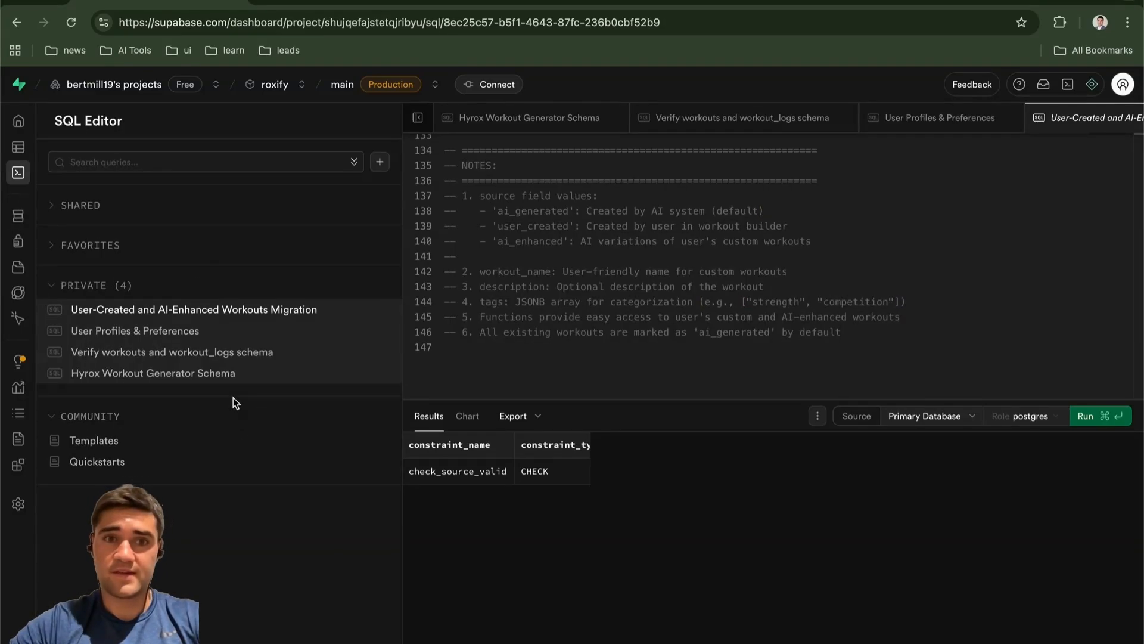
mouse_move(203, 376)
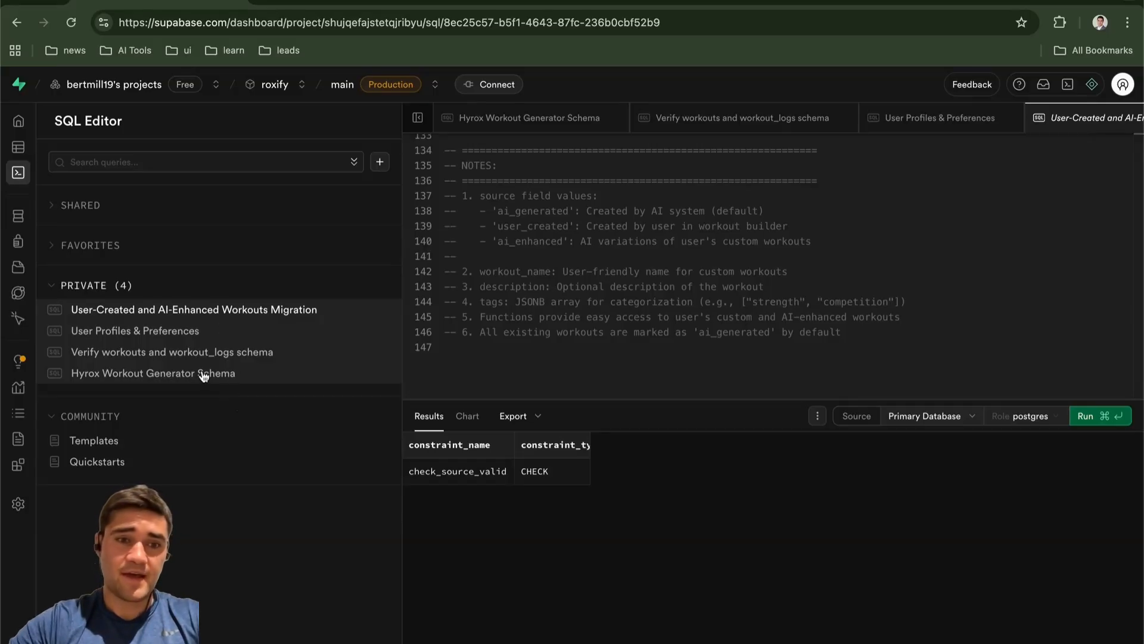
click(152, 373)
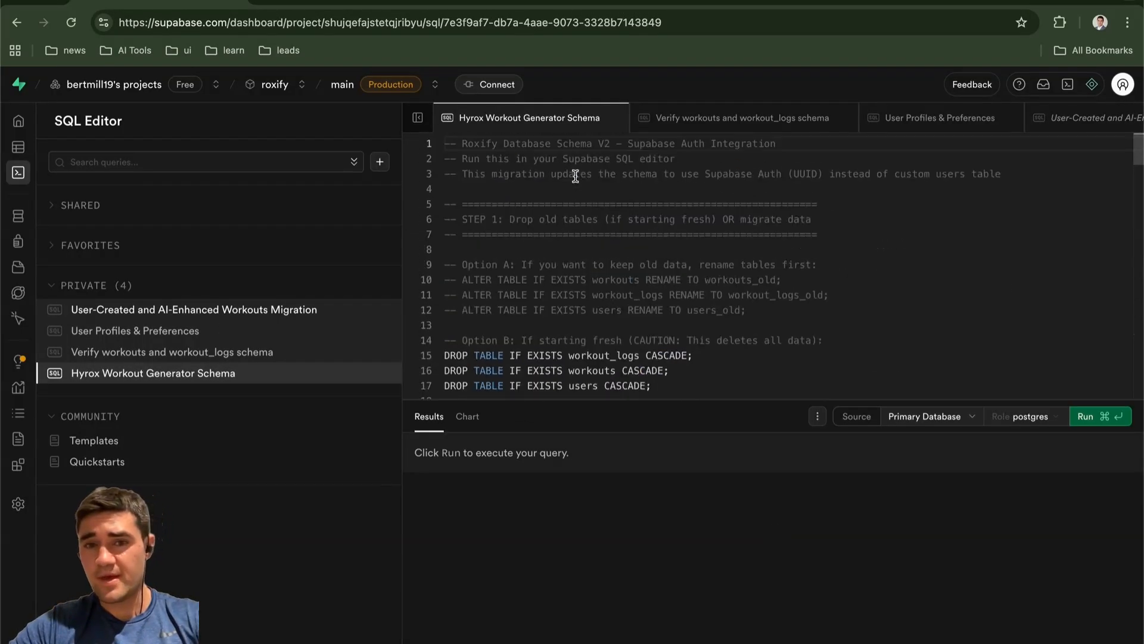
scroll(down, 3)
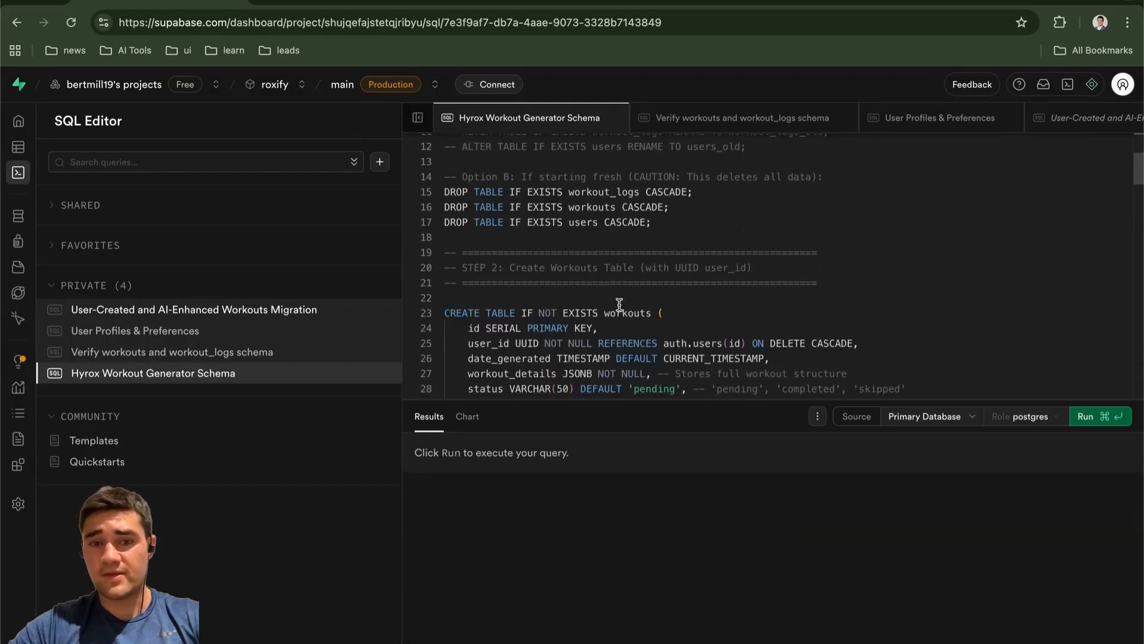
scroll(down, 3)
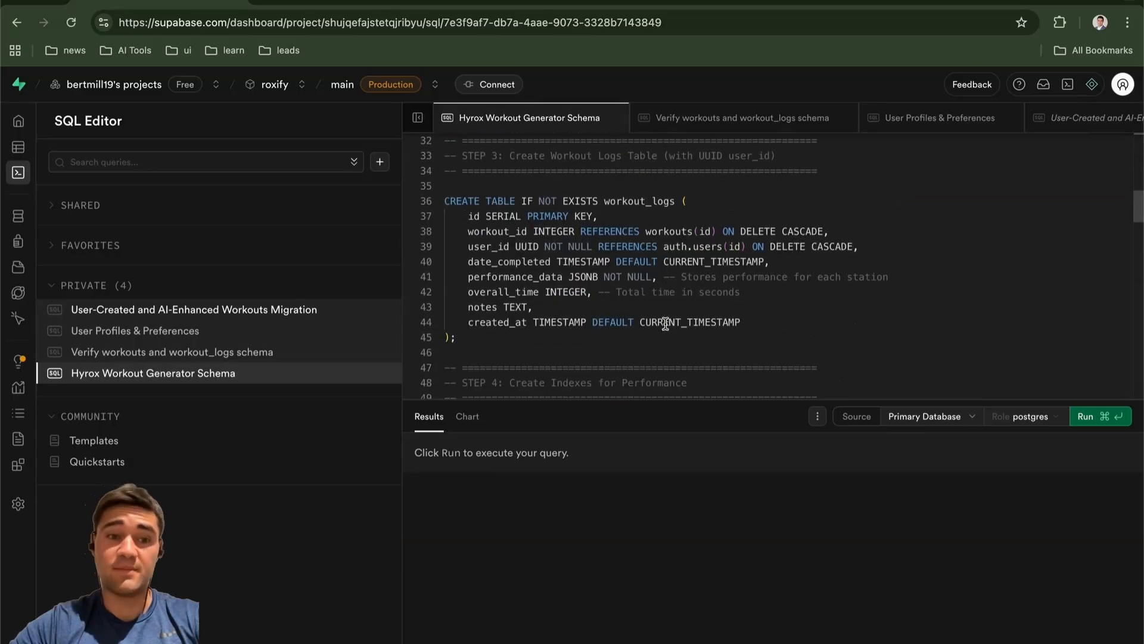
scroll(down, 3)
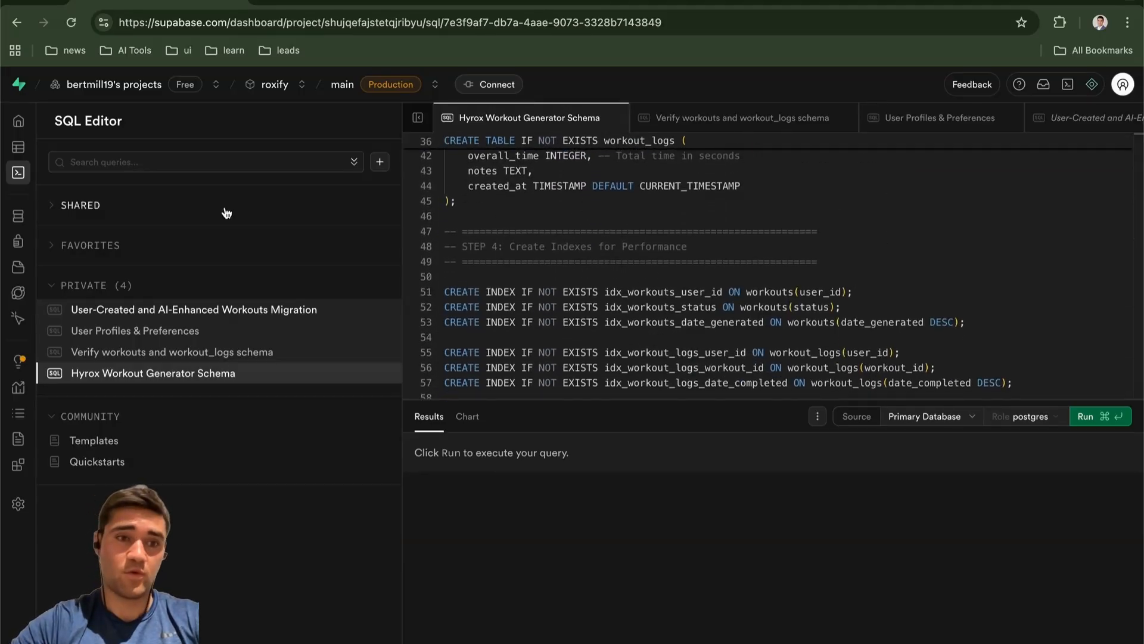
click(17, 147)
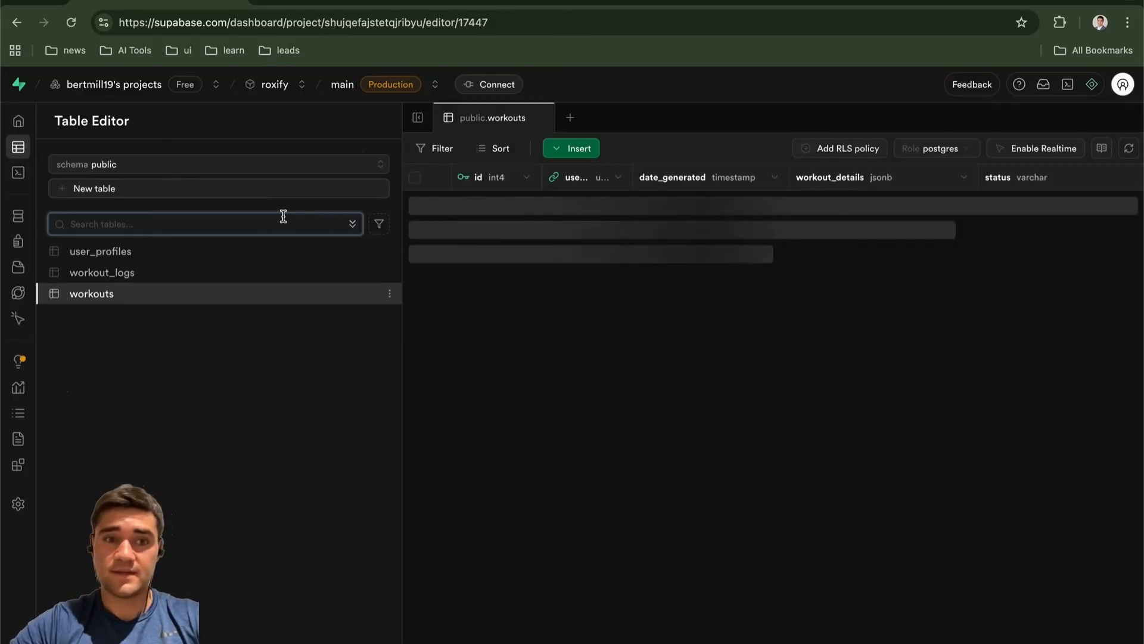
Step: View the row level security policies for user_profiles and workout_logs under Authentication
click(100, 251)
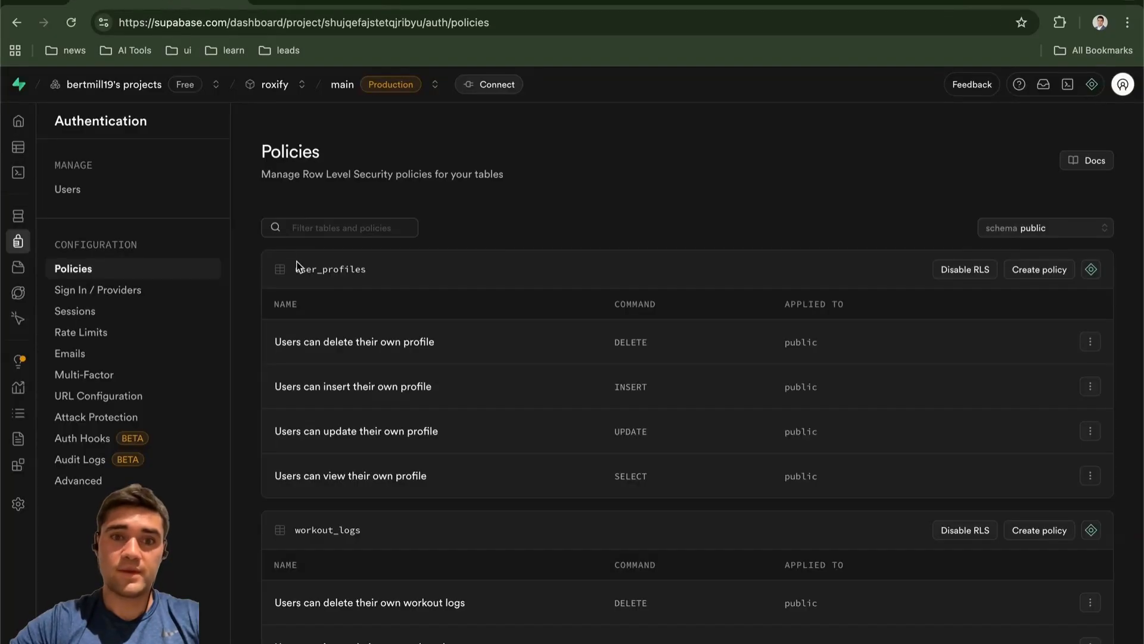
mouse_move(317, 217)
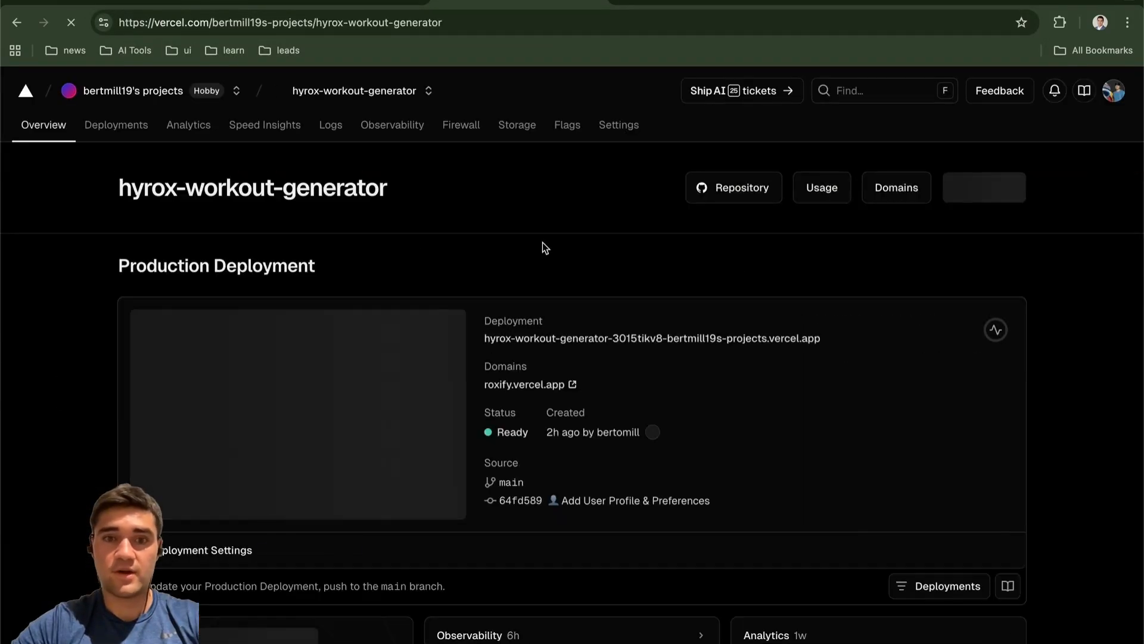
Step: View the hyrox-workout-generator project overview in Vercel with its Ready deployment at roxify.vercel.app
click(517, 125)
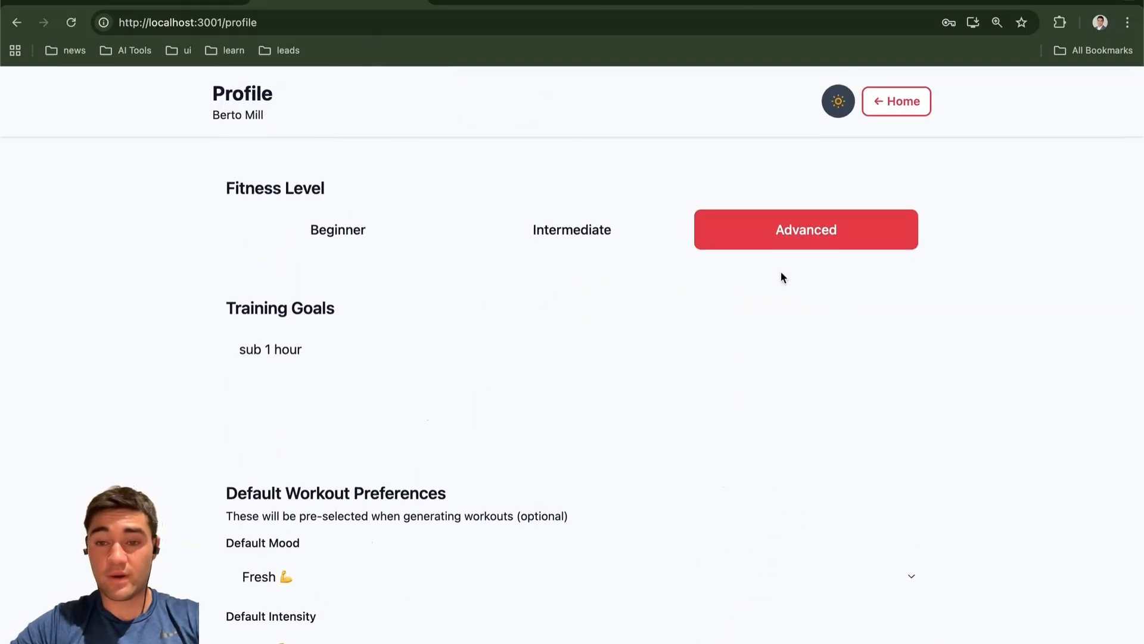
Step: Return from the Roxify profile page to the home dashboard with the Ready to Train? section
click(895, 101)
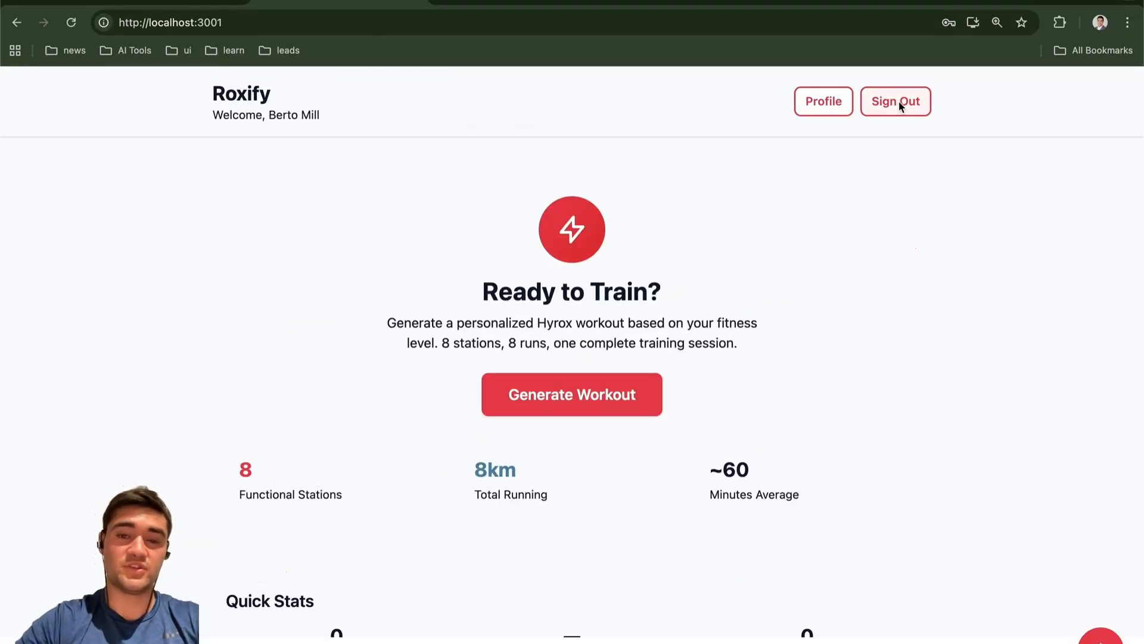
mouse_move(882, 371)
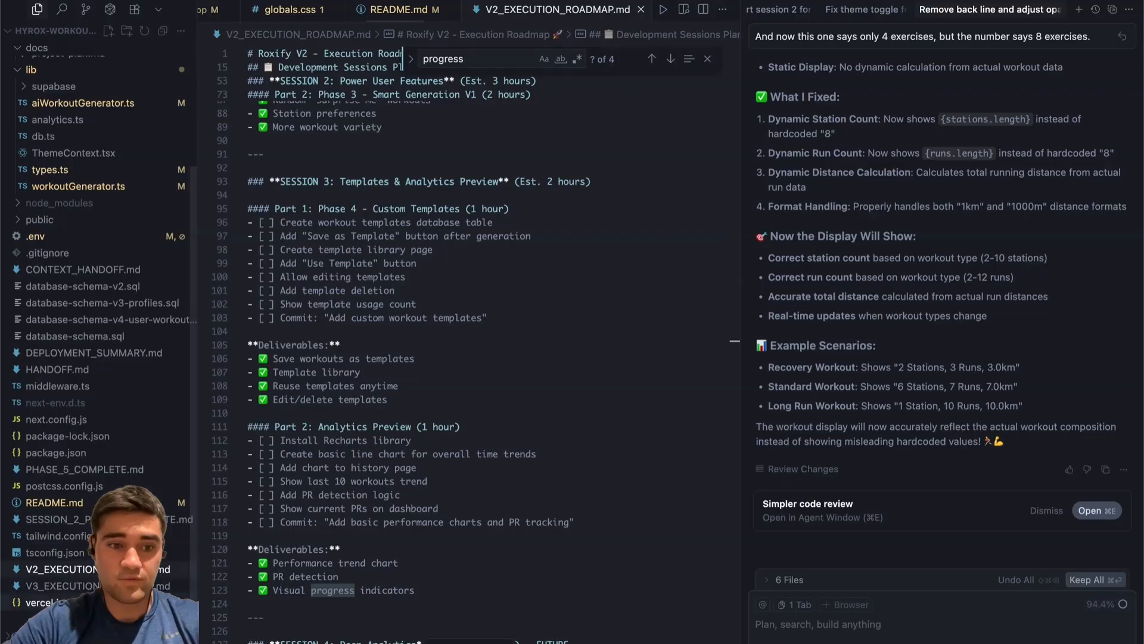
Step: Bring up V3_EXECUTION_ROADMAP.md in the editor to show its UI/UX design checklists
click(555, 10)
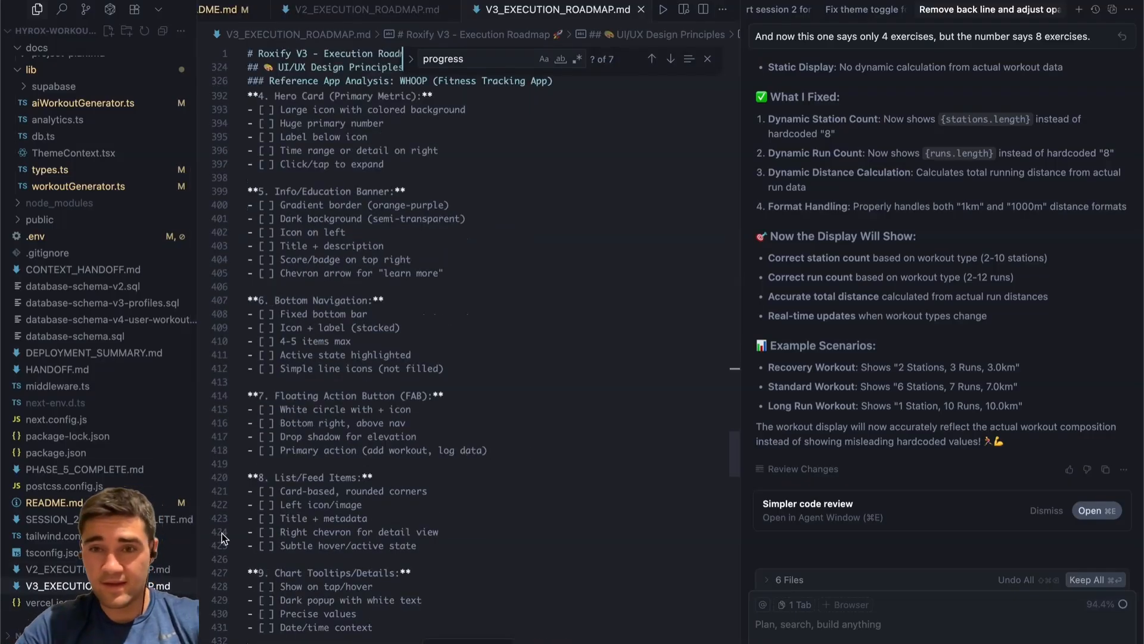